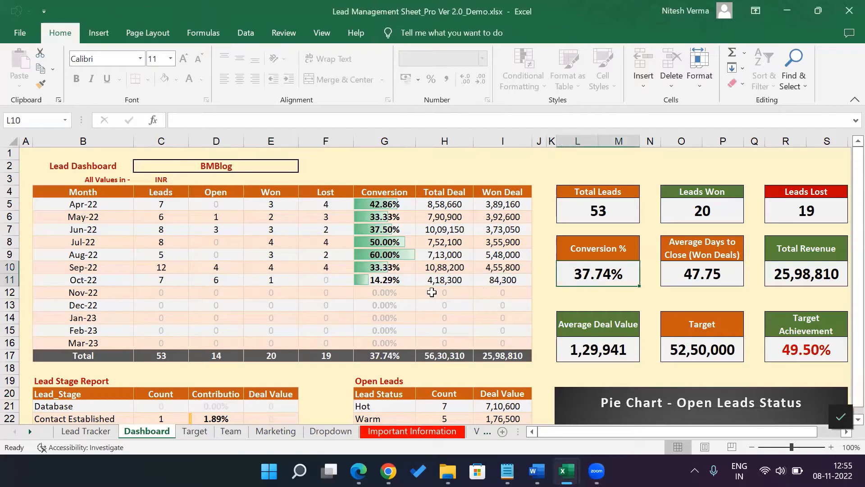
Step: Show the demo workbook's Target, Team and Marketing sheets, ending on Marketing spends
click(194, 430)
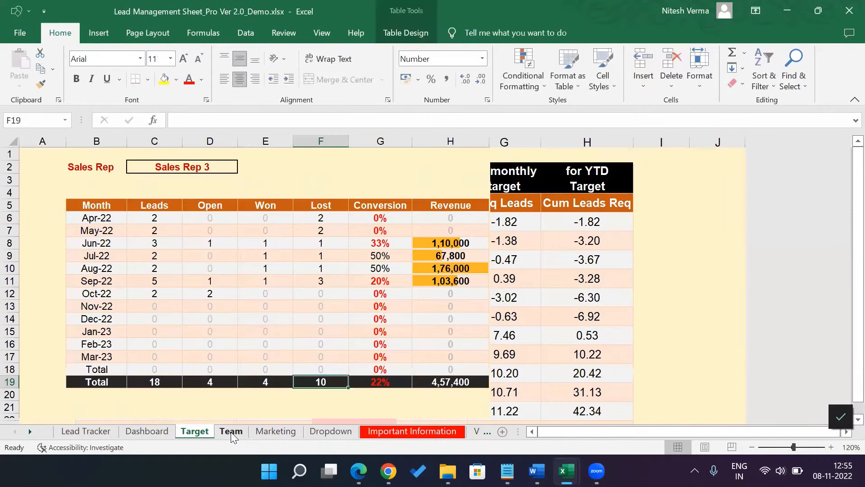
click(276, 431)
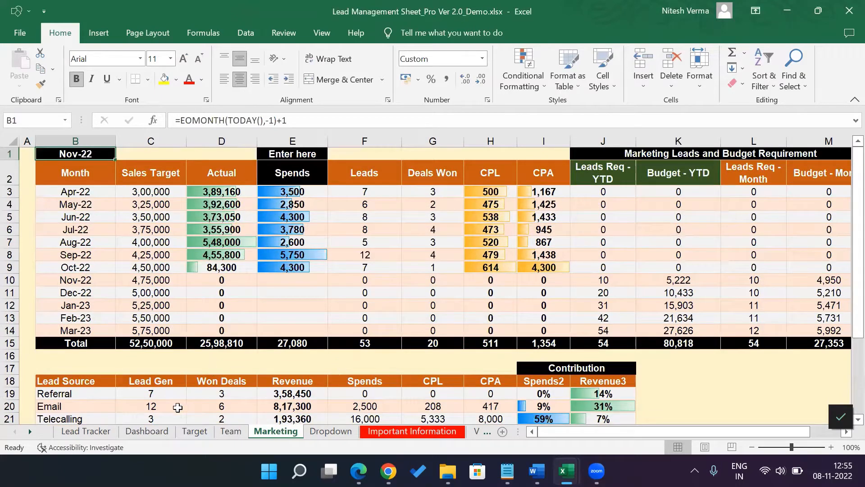
click(146, 431)
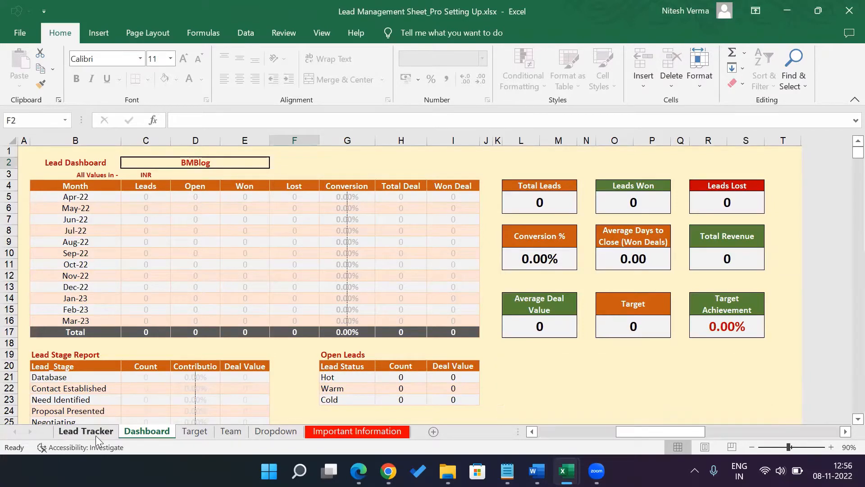
Step: Tour the Lead Tracker, Dashboard, Target and Dropdown sheets, ending on Important Information
click(86, 431)
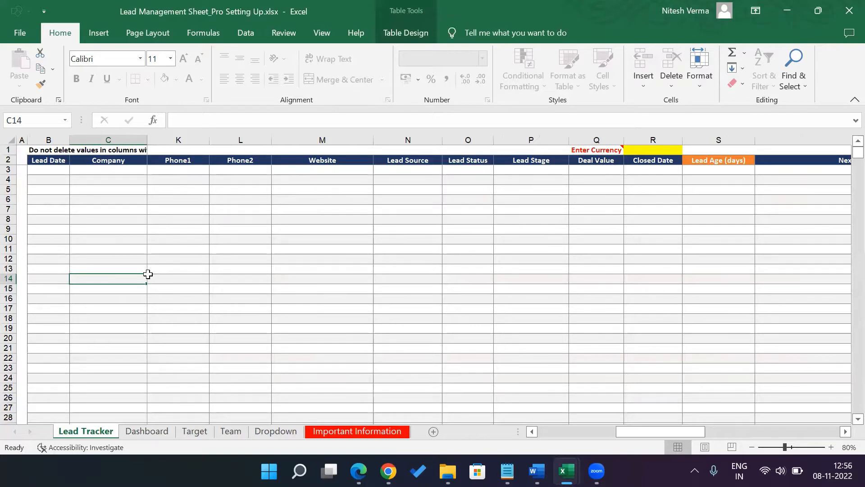
mouse_move(178, 334)
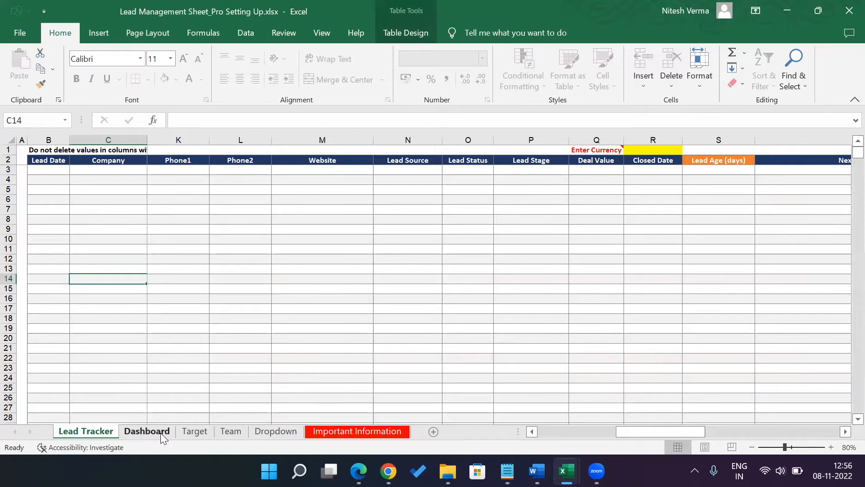
click(147, 431)
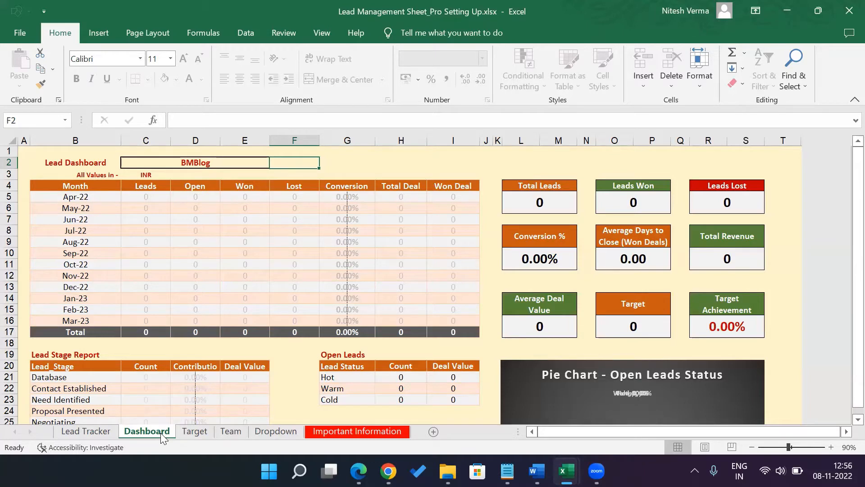
mouse_move(249, 375)
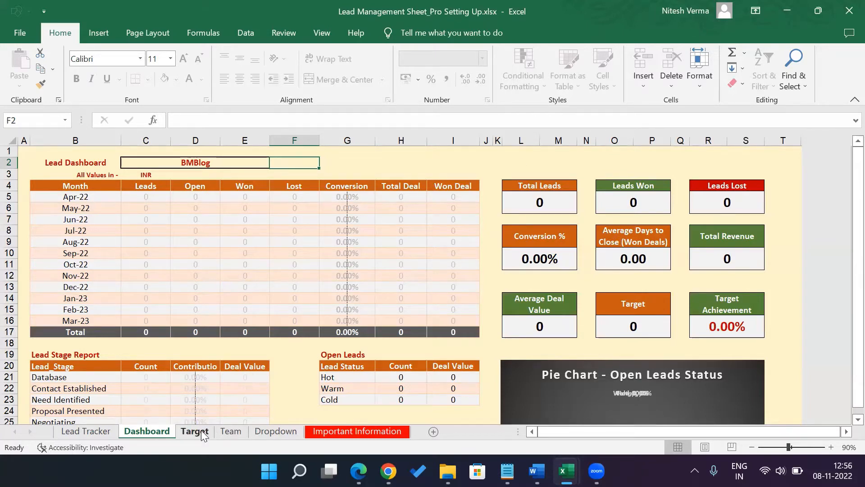
click(194, 430)
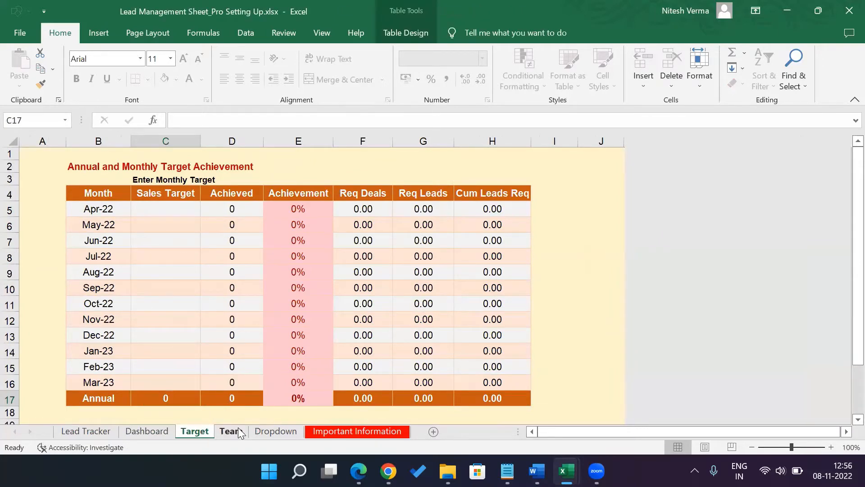
click(275, 431)
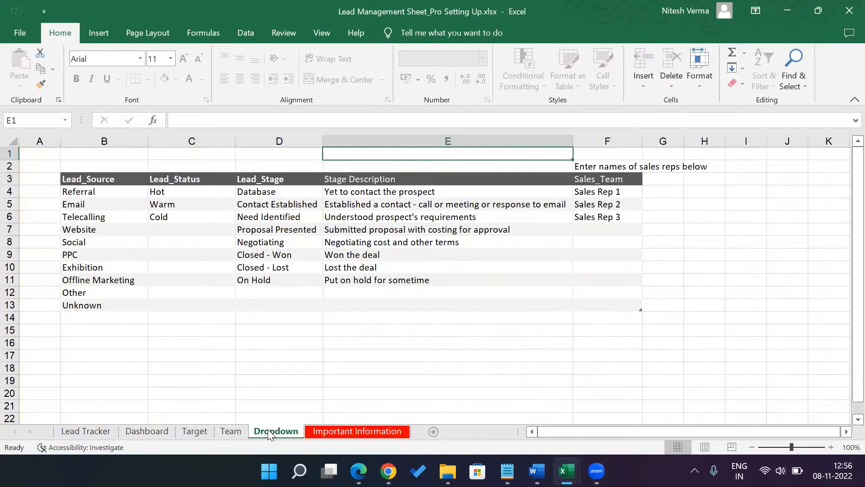
click(357, 431)
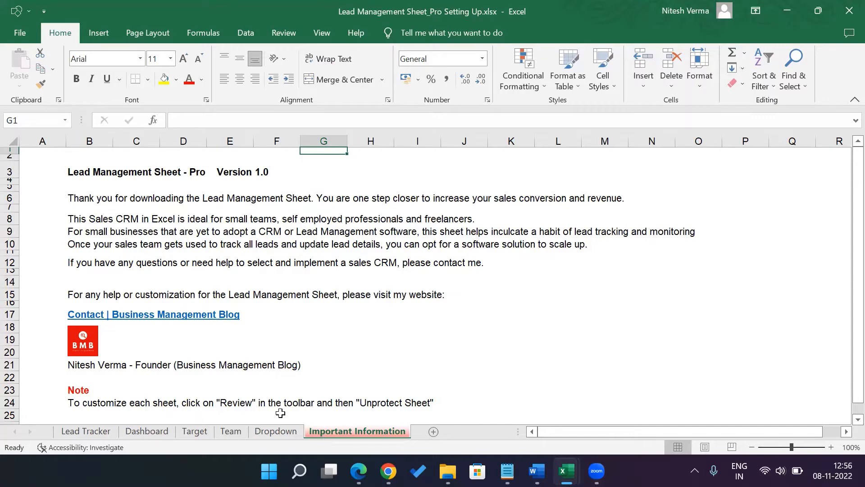
mouse_move(198, 409)
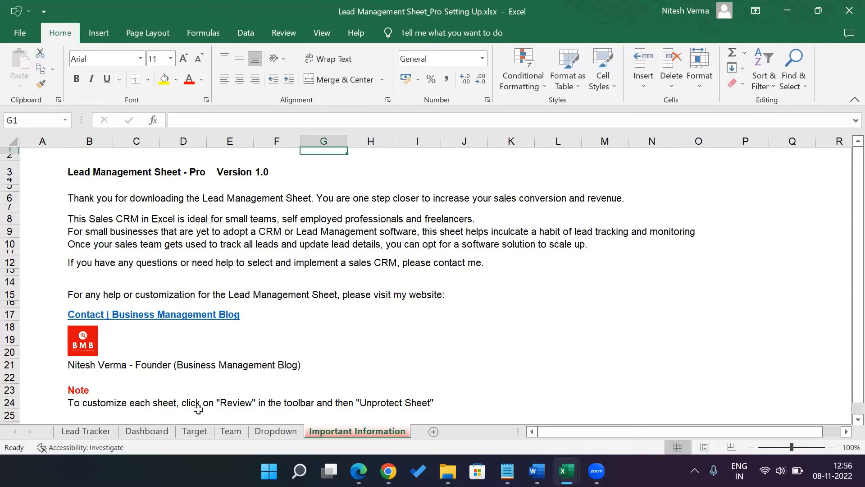
Step: Replace BMBlog with Acme Corporation as the Dashboard's organization name
click(147, 431)
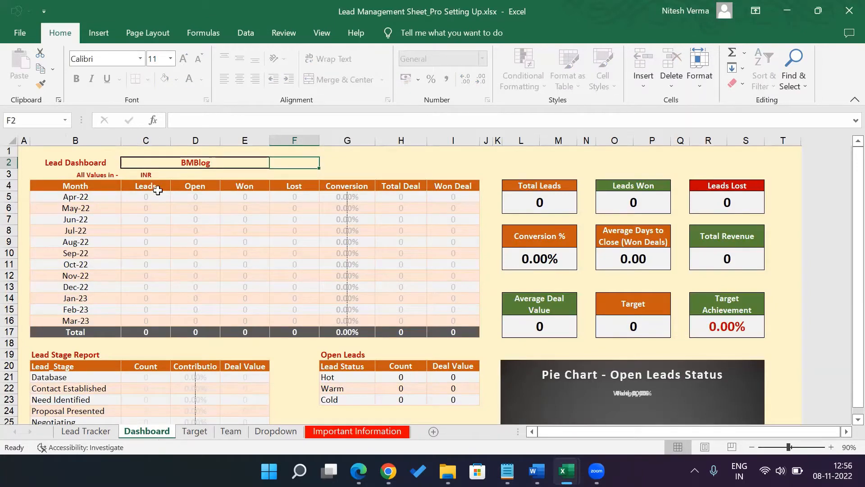
click(194, 161)
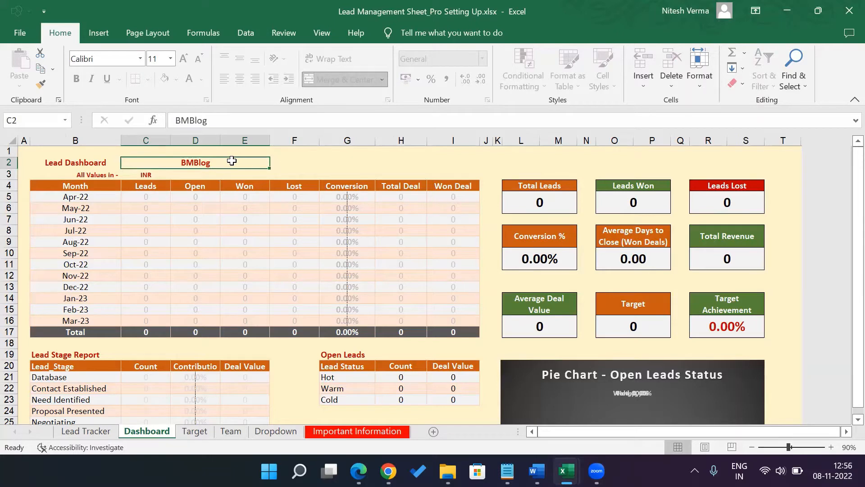
text(Acm)
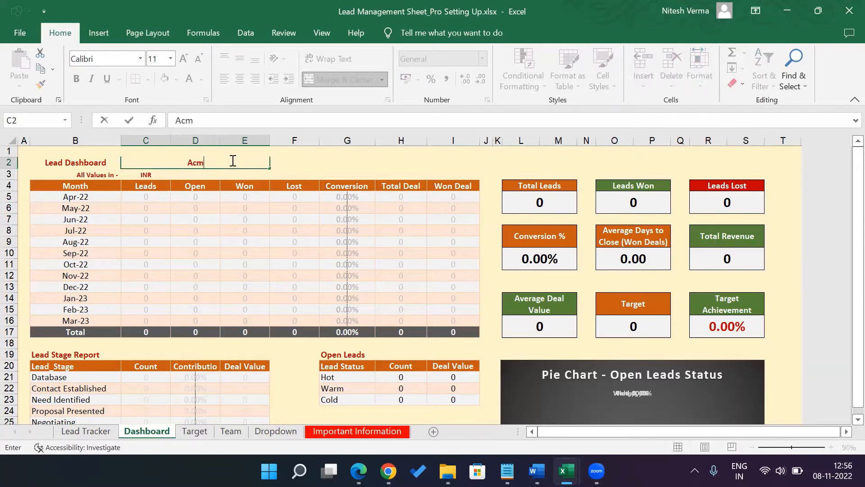
text(e Corporation)
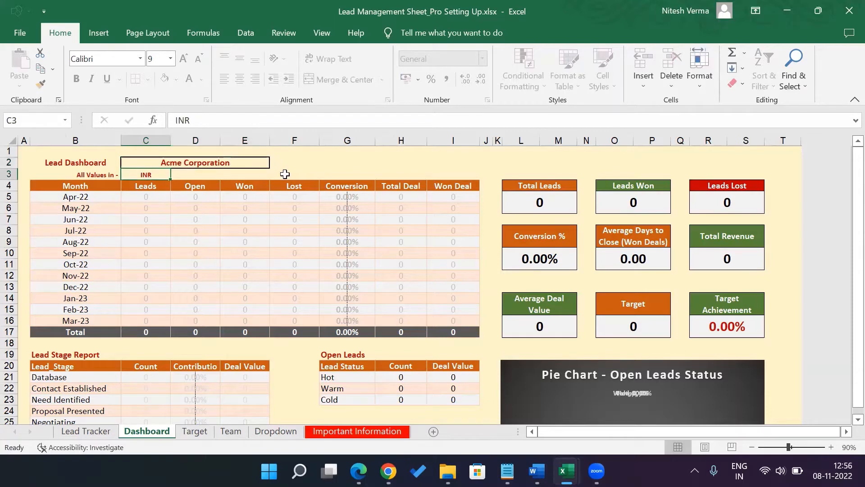
mouse_move(543, 195)
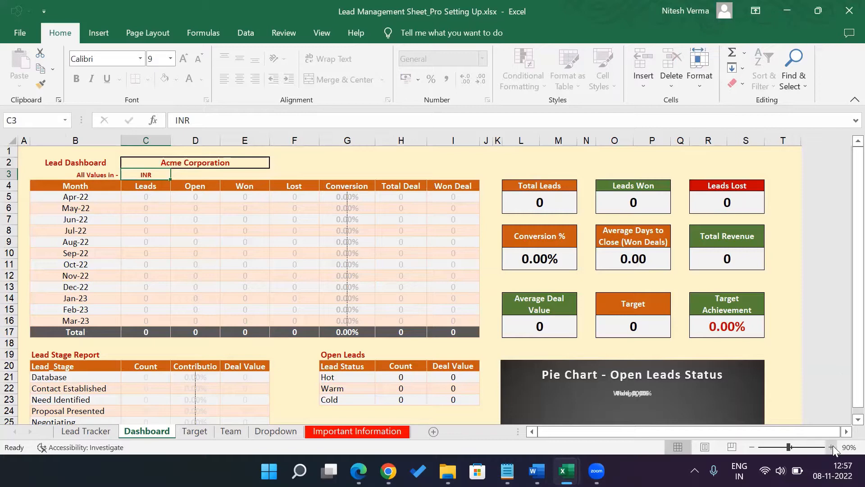
click(831, 447)
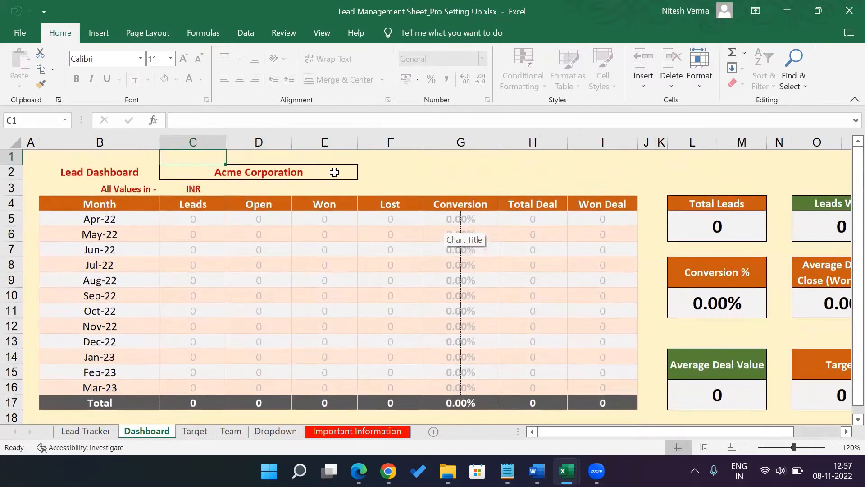
click(258, 172)
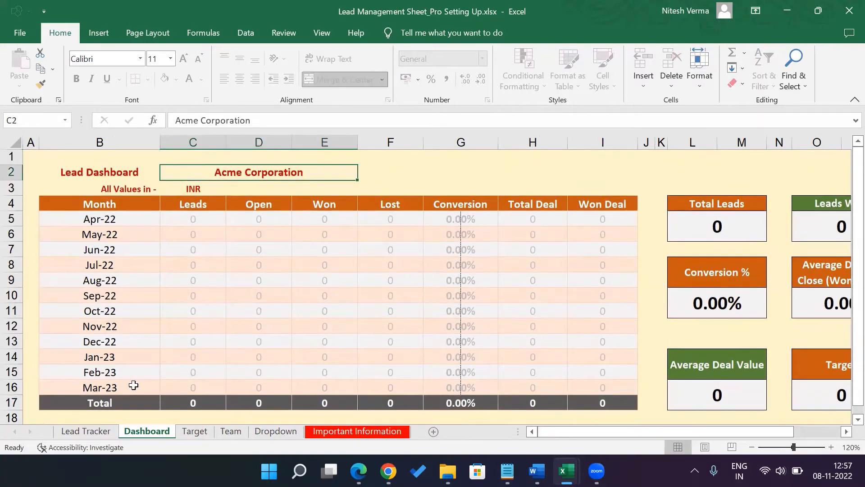
Step: Enter USD in the Lead Tracker's yellow Enter Currency cell R1 and return to the Dashboard
click(85, 431)
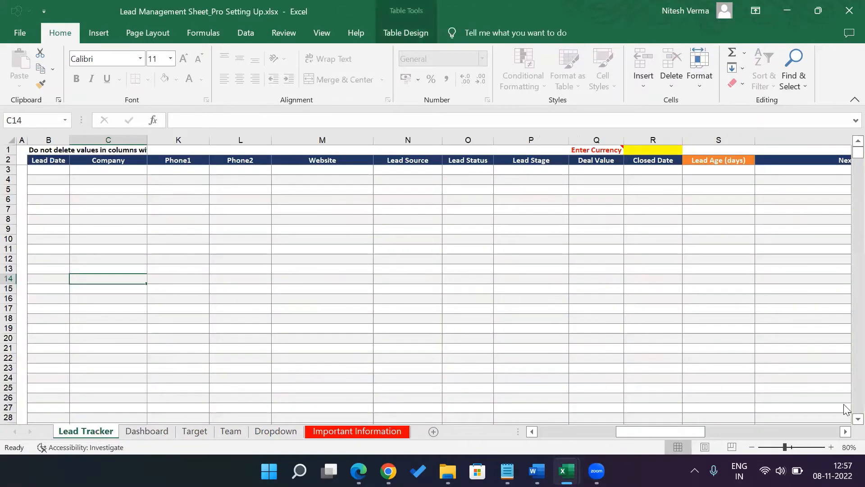
click(830, 447)
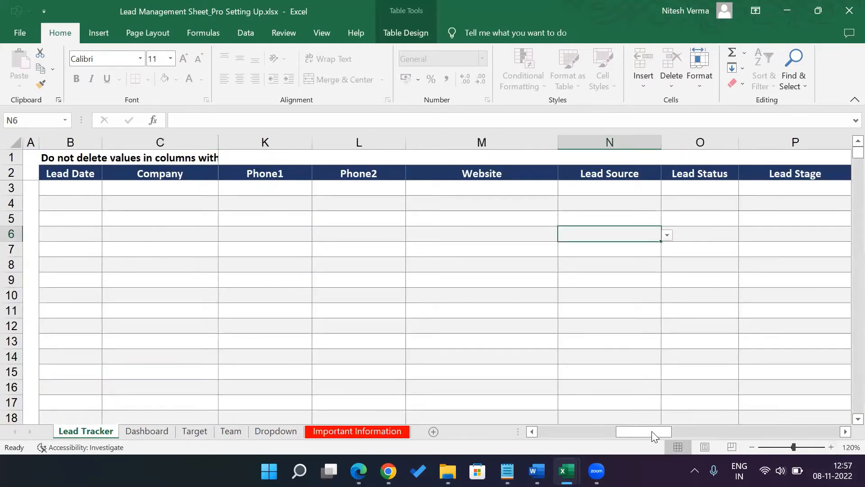
scroll(right, 3)
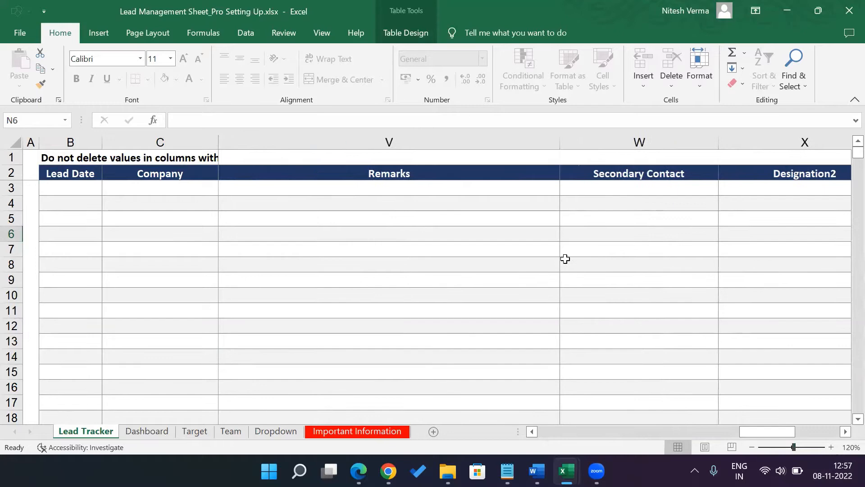
scroll(left, 3)
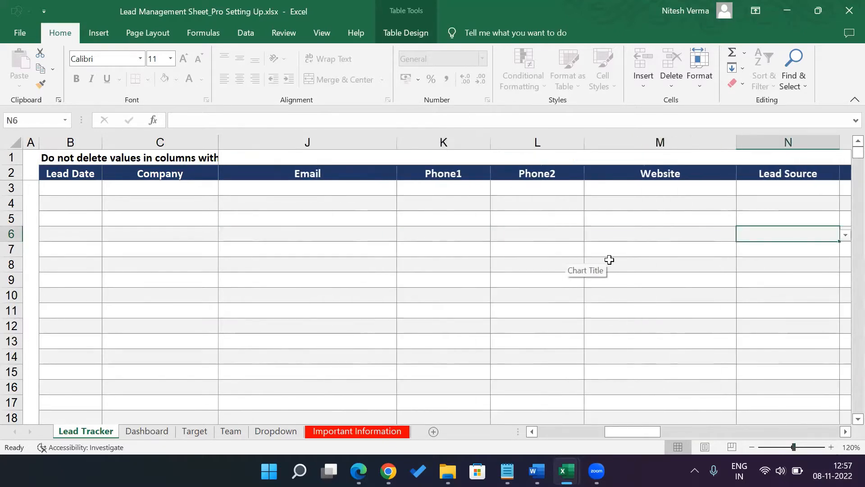
scroll(right, 3)
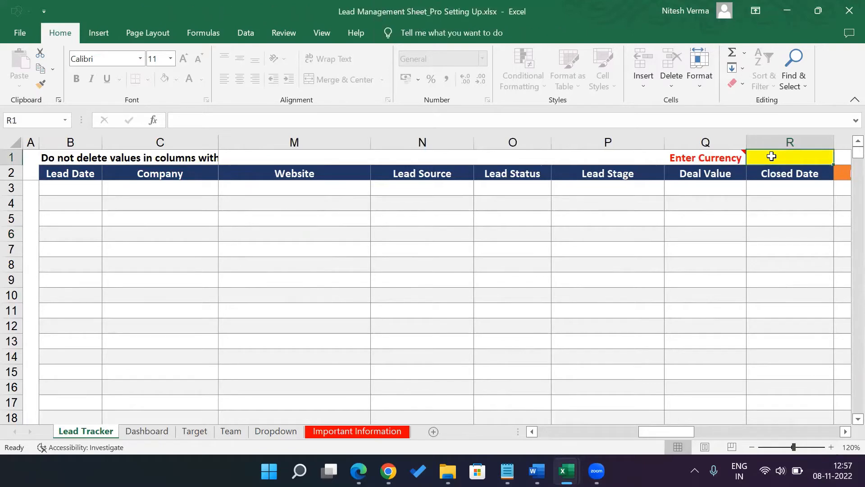
double_click(772, 157)
text(USD)
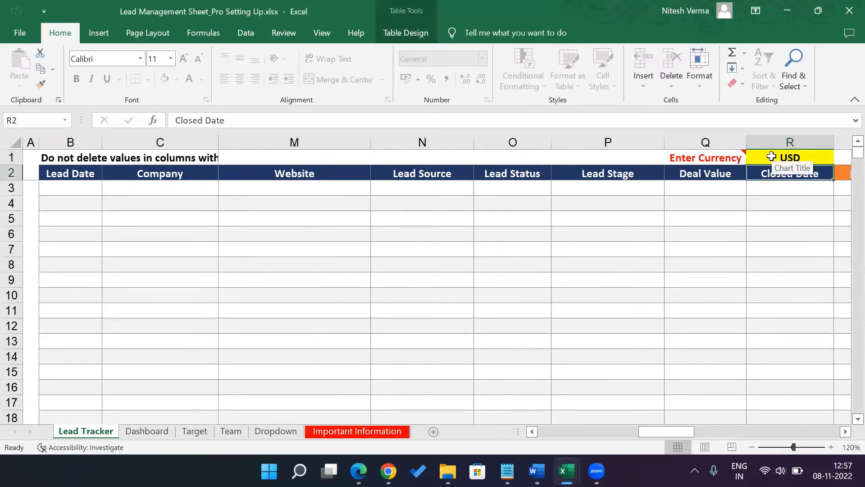
mouse_move(260, 402)
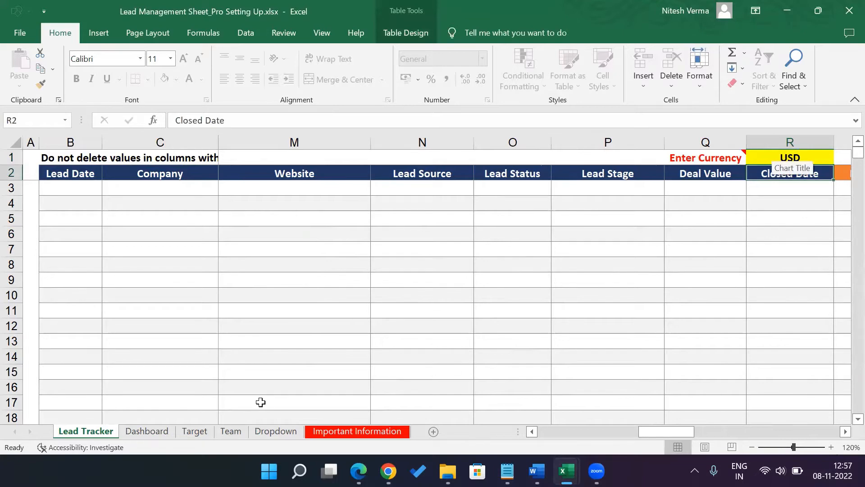
click(146, 431)
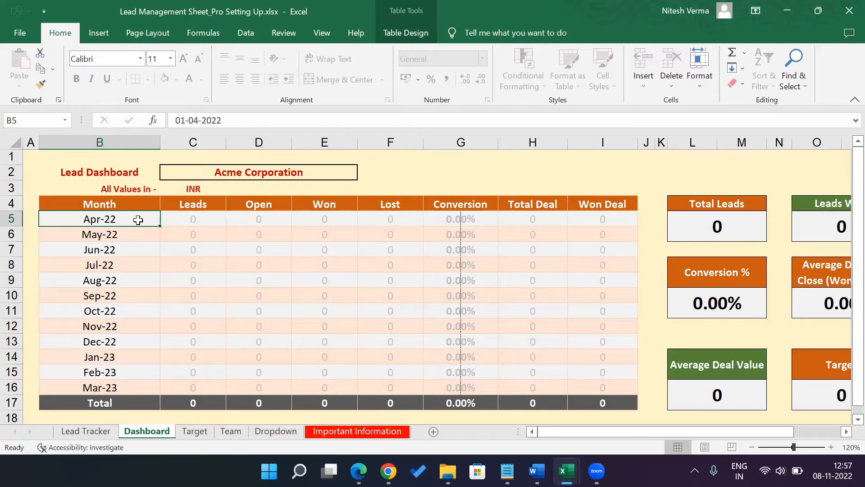
mouse_move(438, 187)
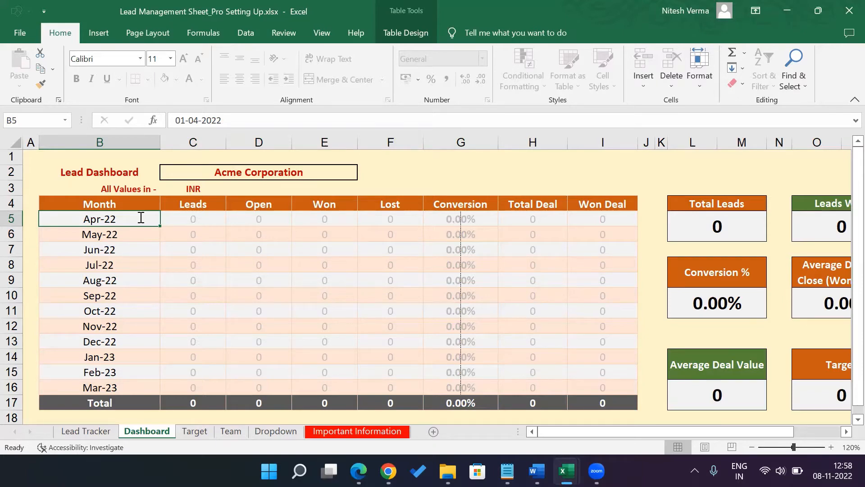
Step: Try a Nov-22 start in the month column with 01-Nov, 01-Dec and 01-Jan-23 dates
text(01-11)
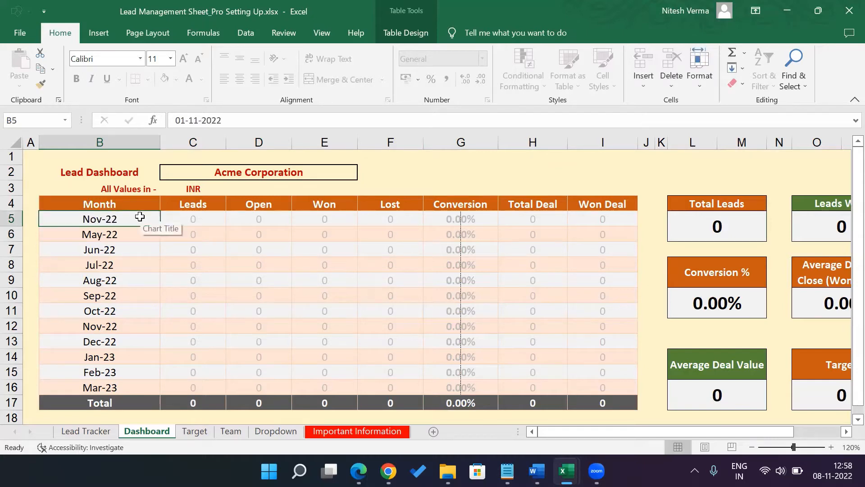
text(01-Nov)
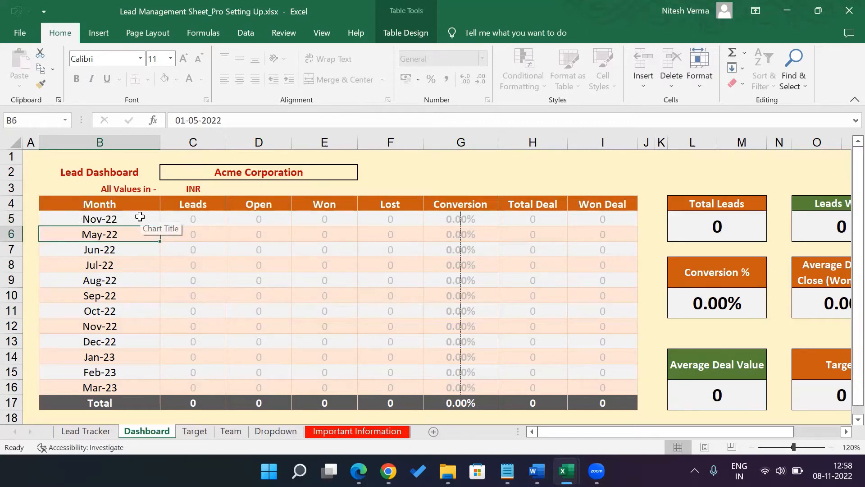
text(01-De)
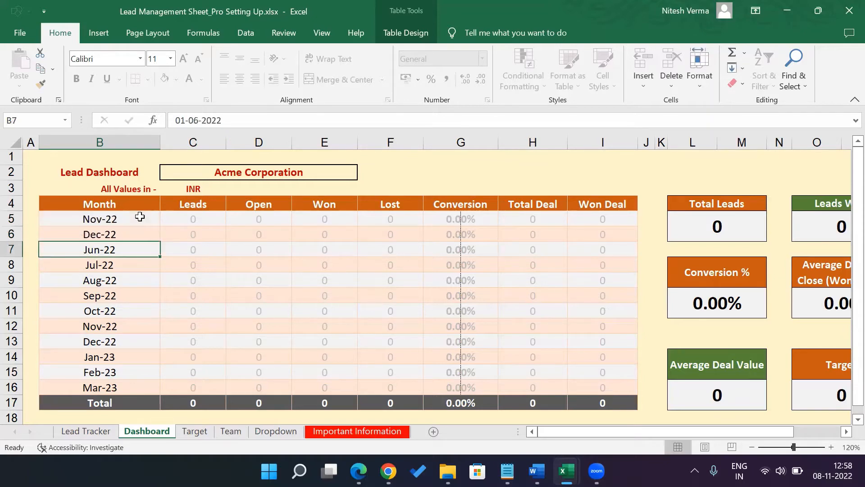
text(01-Jan-23)
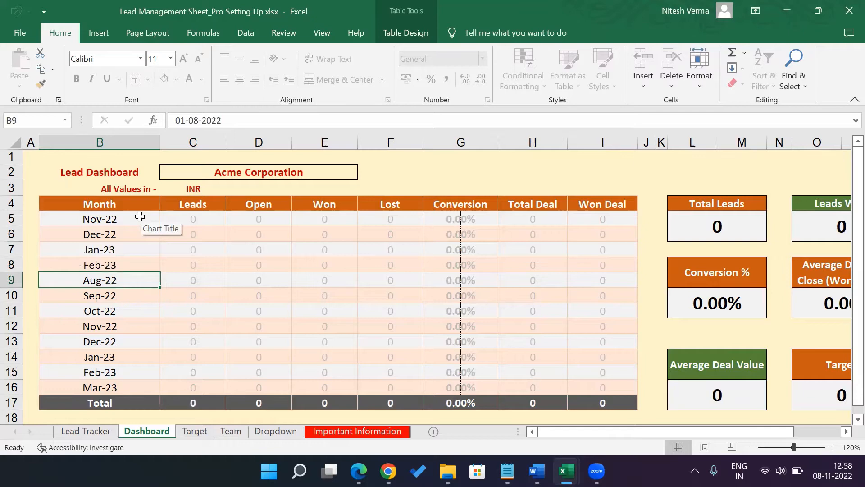
Step: Restore the month column to start 01-Apr-22 and 01-May-22 from cell B5
click(99, 218)
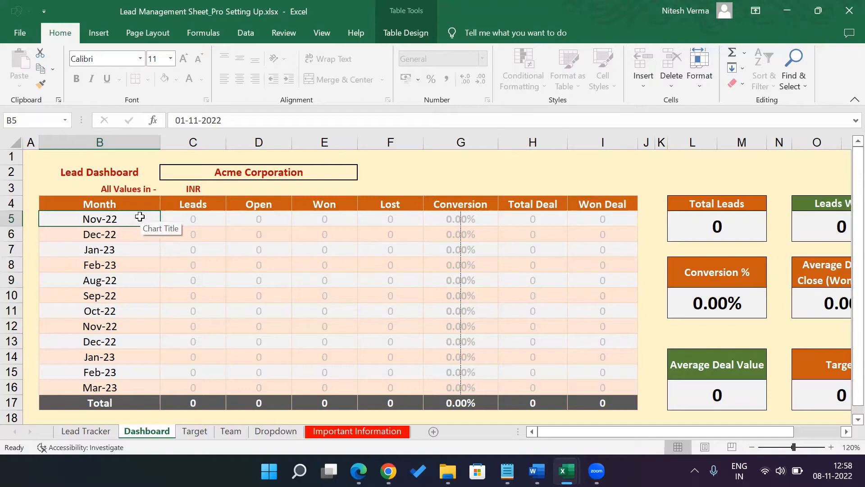
text(01-Ap)
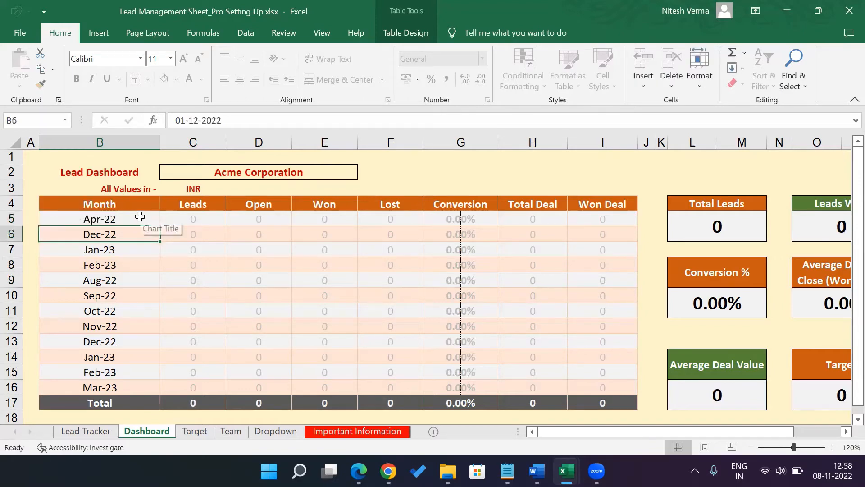
text(01-May-22)
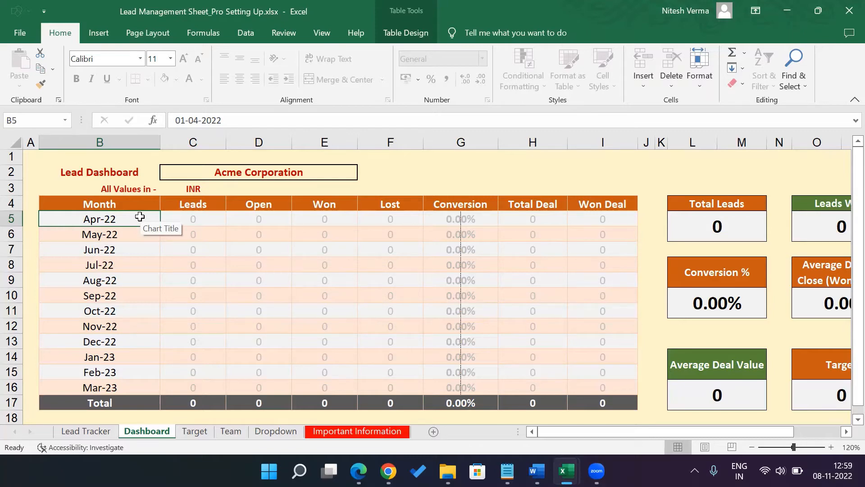
mouse_move(127, 387)
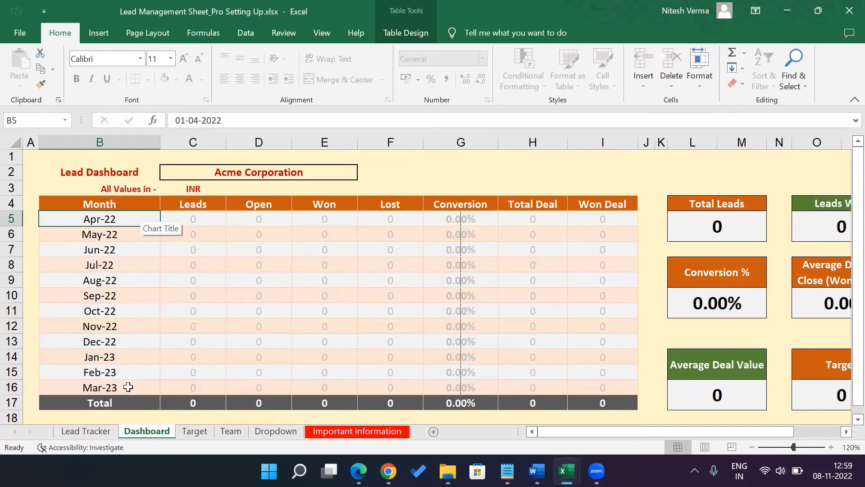
mouse_move(222, 415)
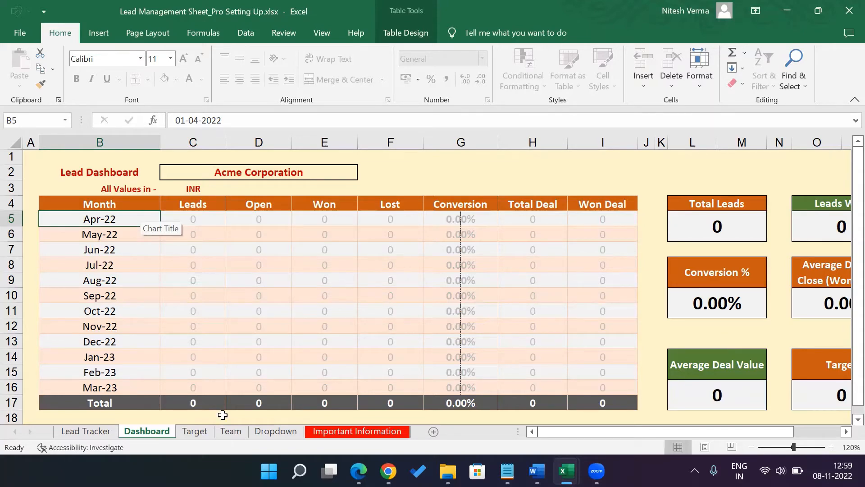
Step: Zoom in on the Dropdown sheet and select the Lead_Source list B4:B13
click(276, 430)
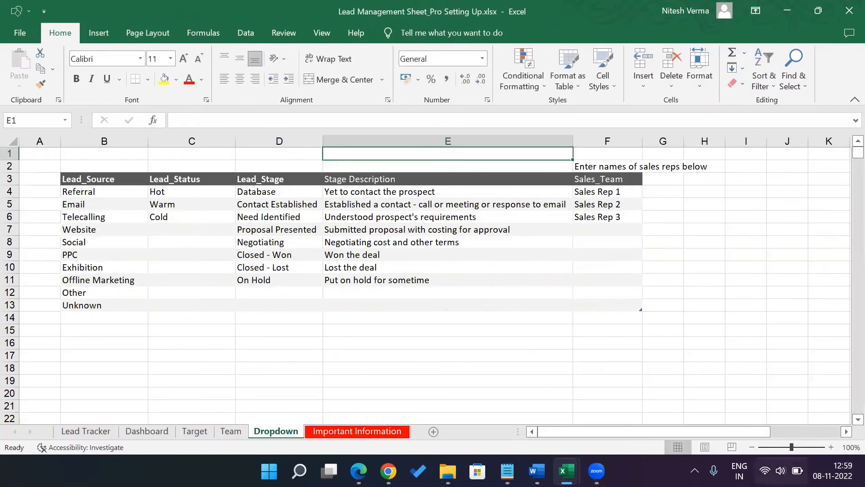
click(831, 447)
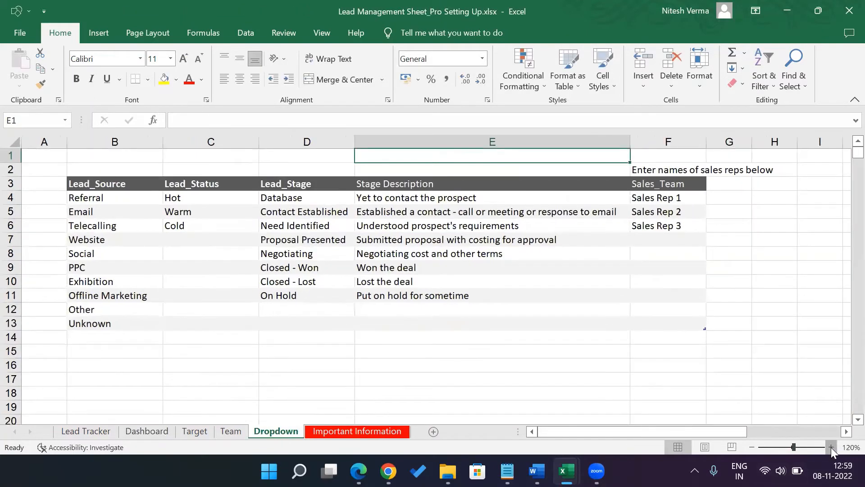
click(830, 447)
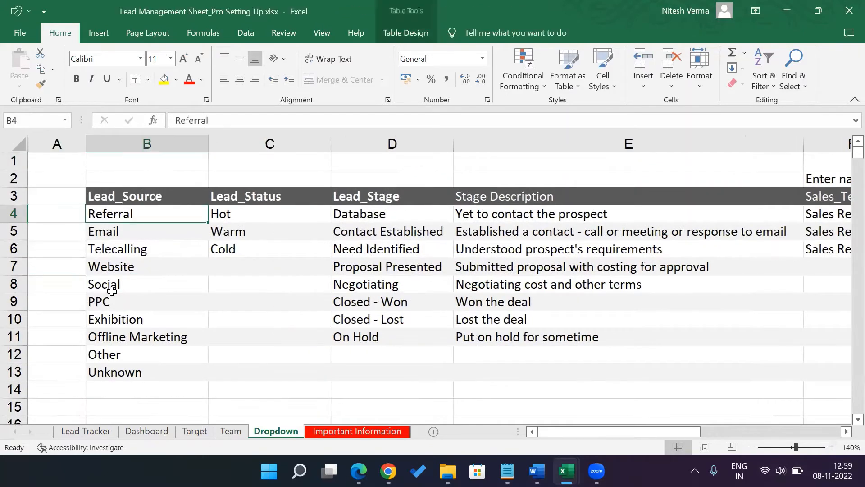
click(146, 267)
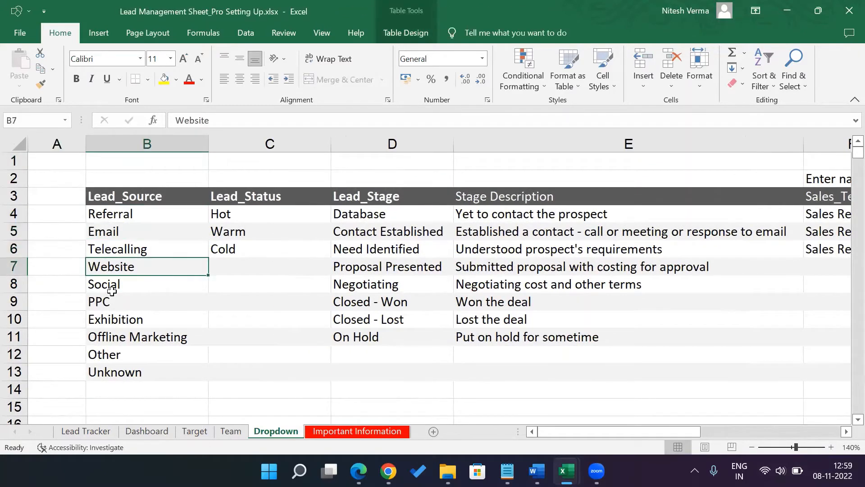
click(146, 319)
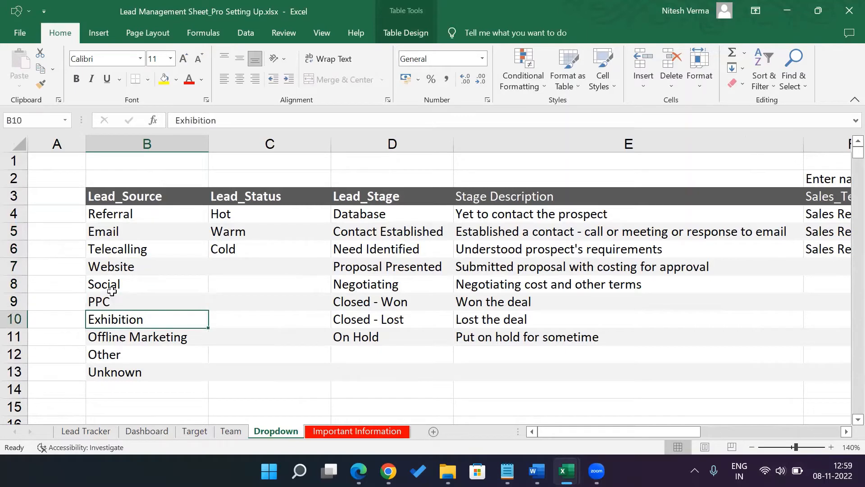
click(147, 336)
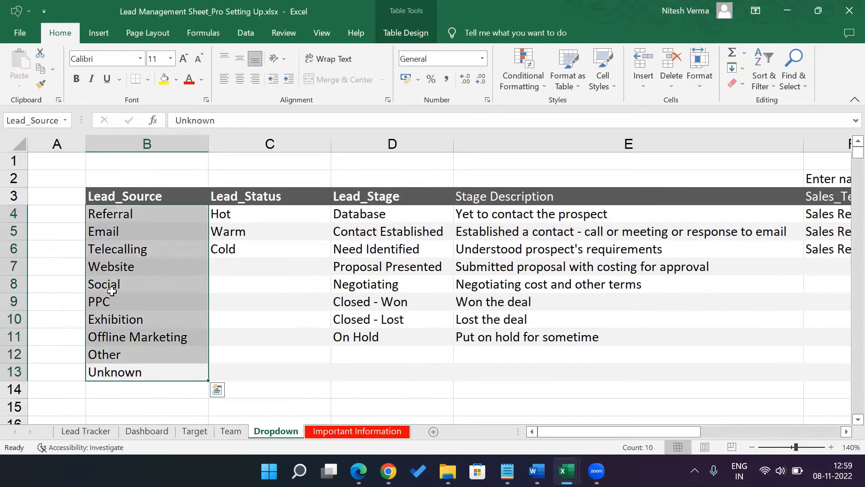
click(147, 214)
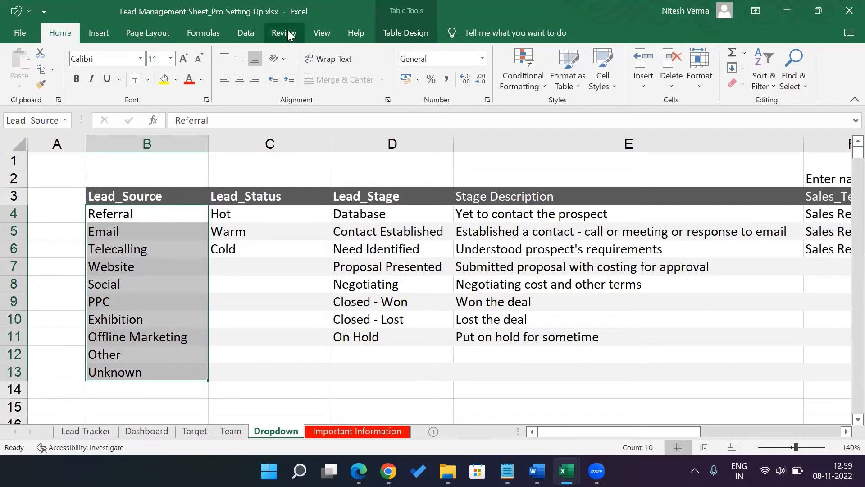
click(284, 33)
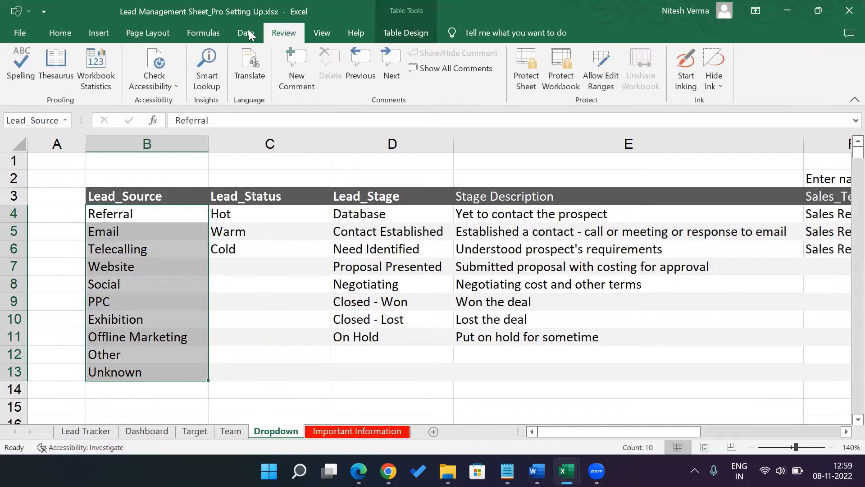
click(203, 32)
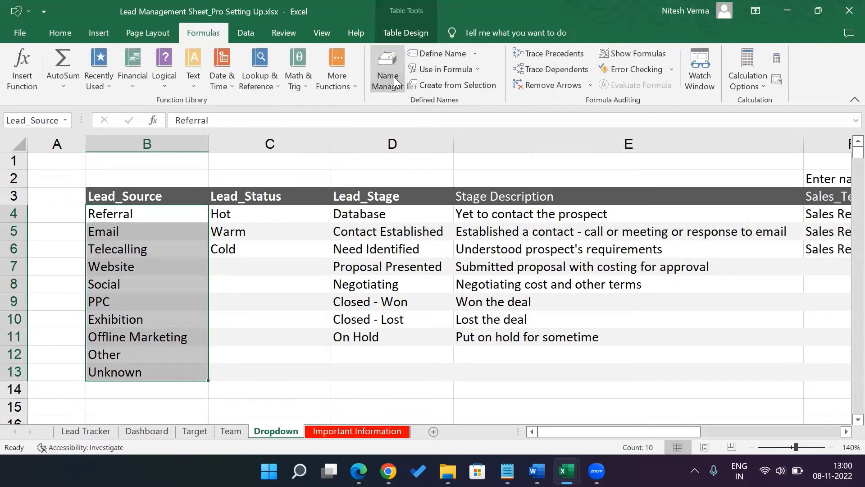
click(387, 69)
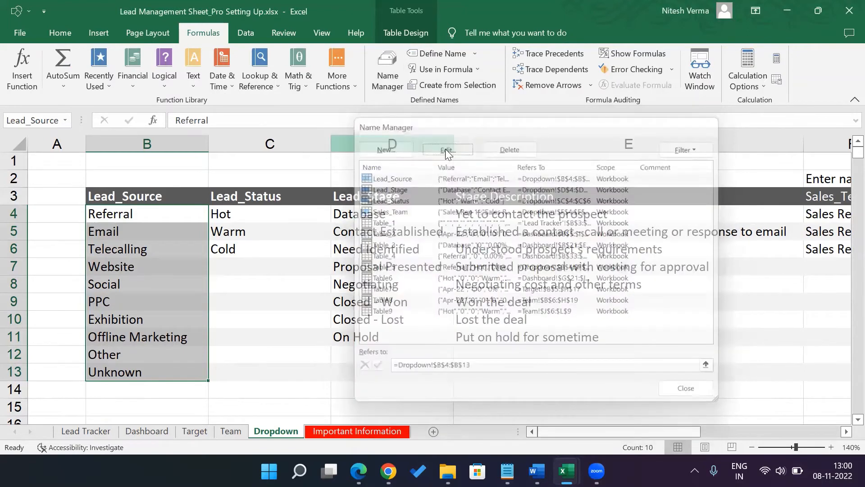
click(447, 150)
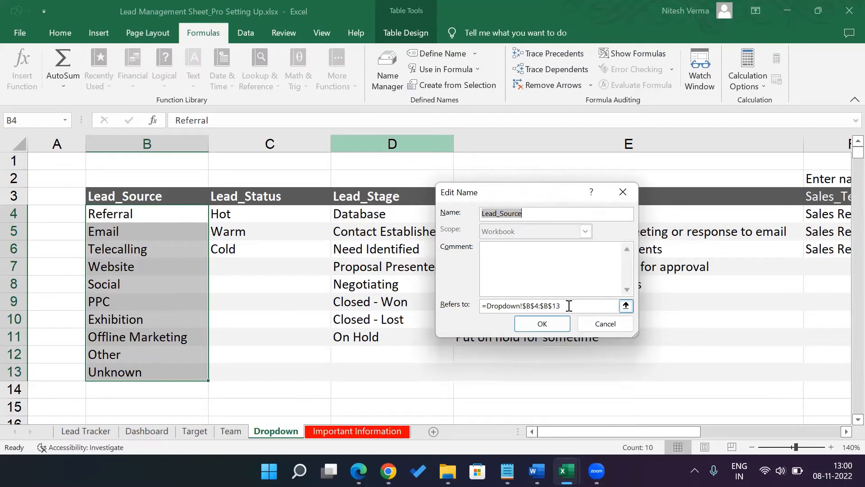
click(603, 324)
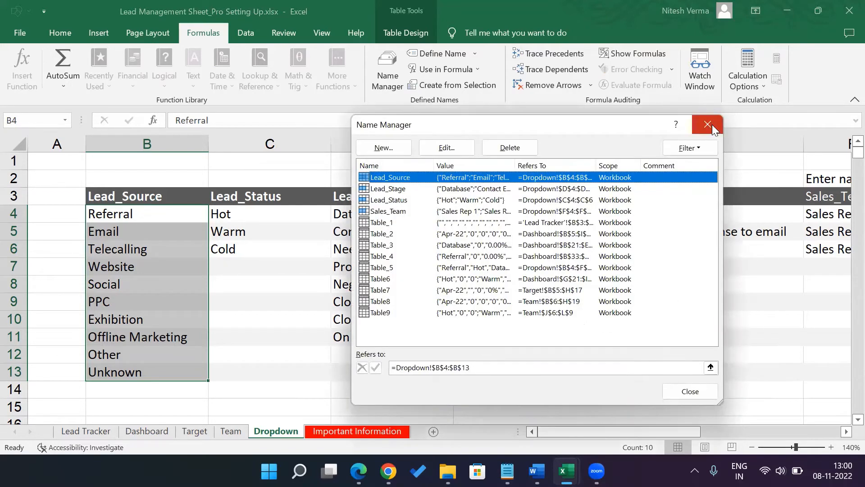
click(707, 124)
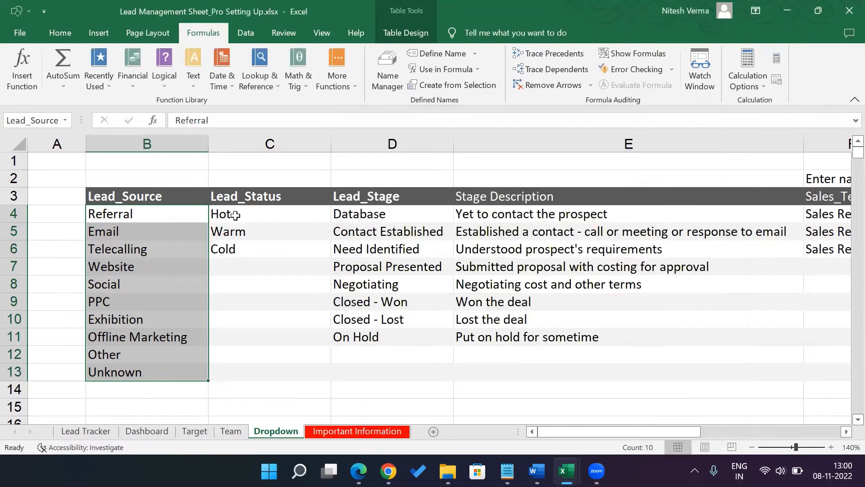
click(109, 214)
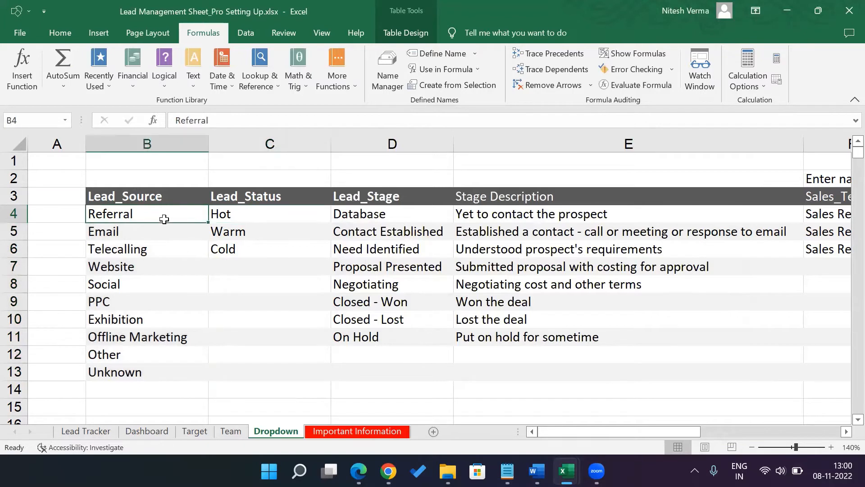
click(147, 284)
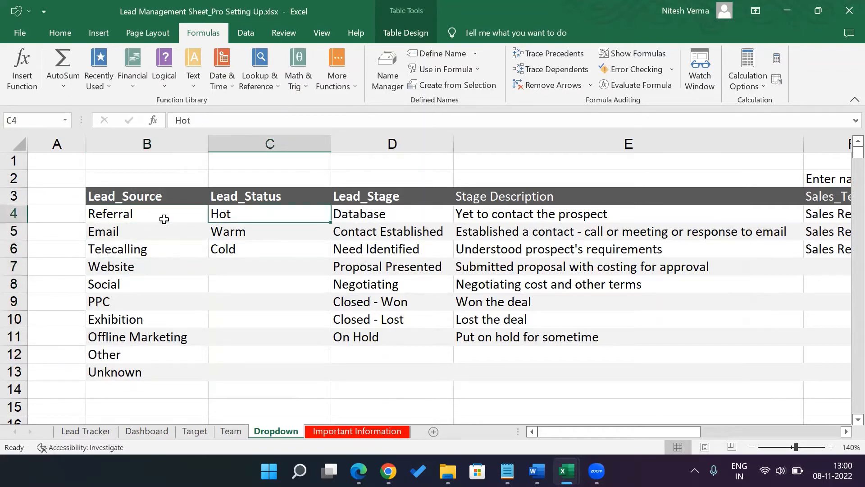
click(270, 249)
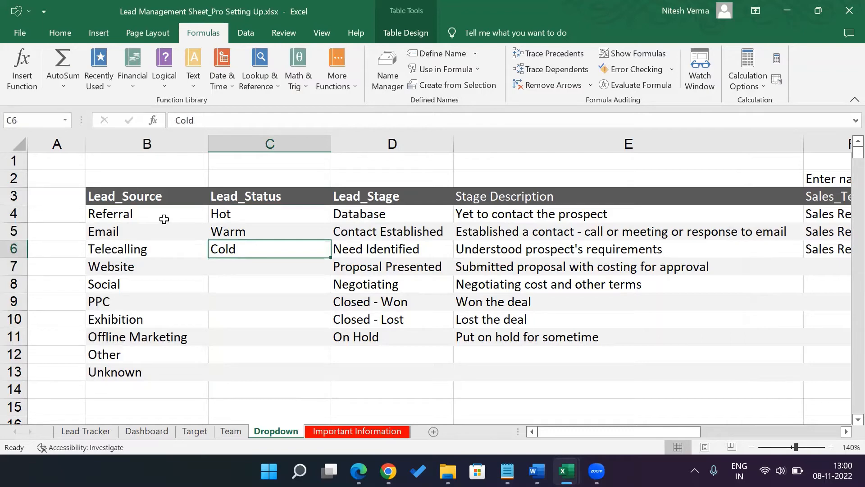
click(270, 231)
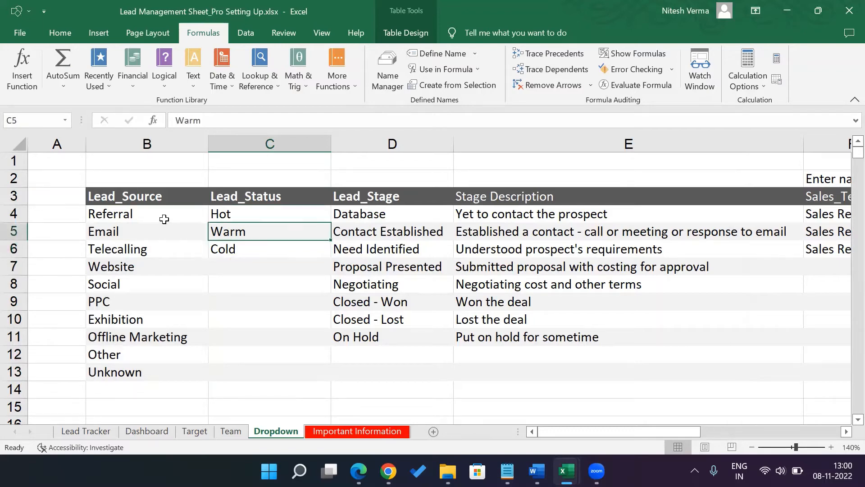
click(392, 232)
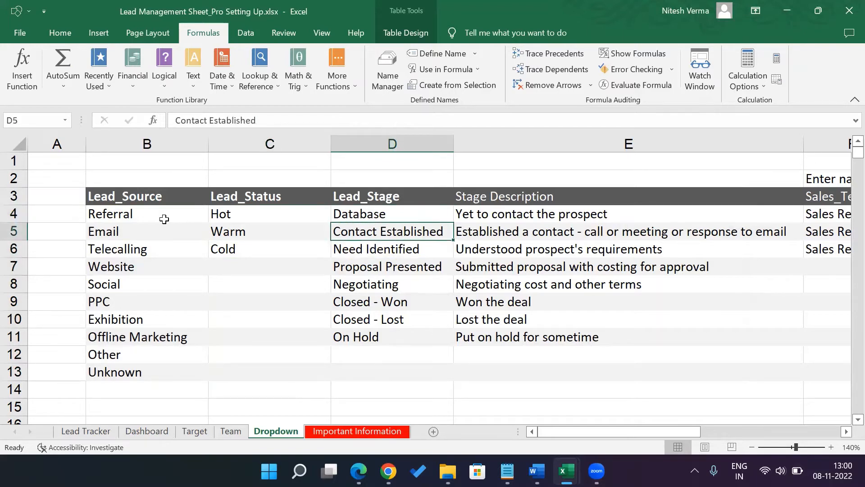
click(392, 214)
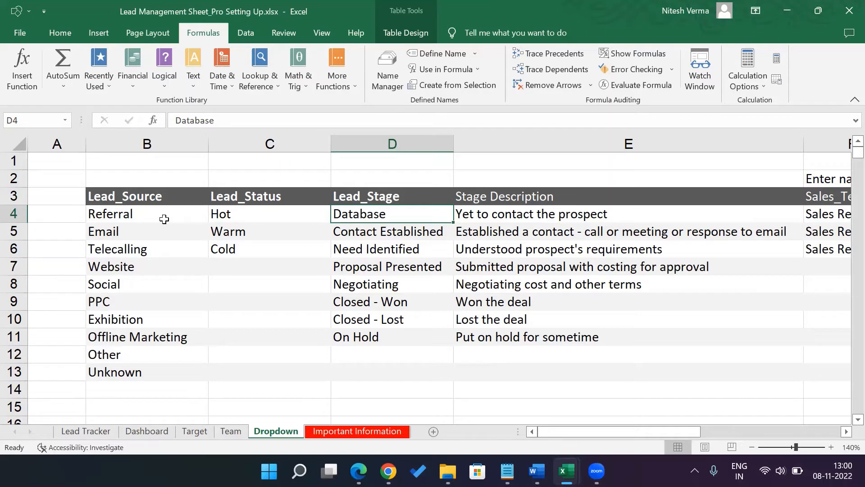
click(392, 231)
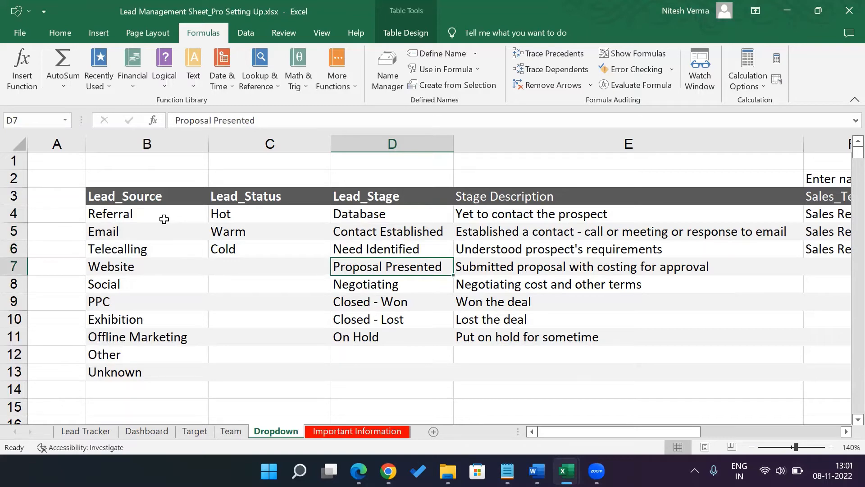
click(392, 284)
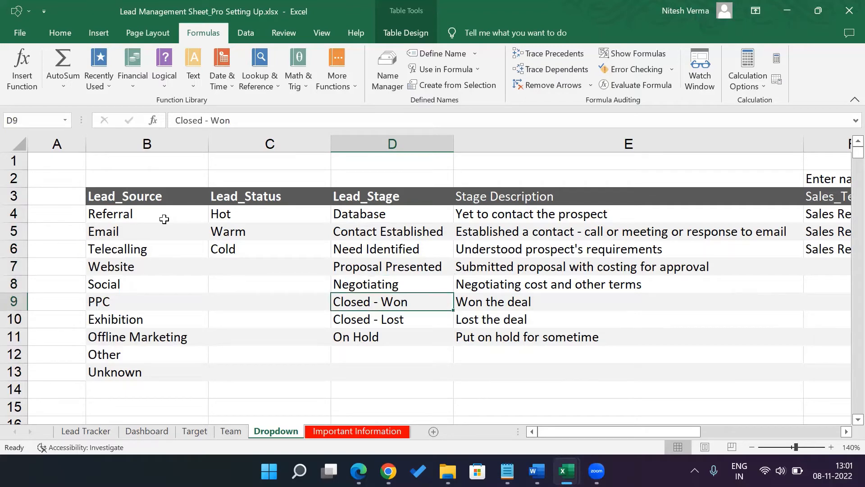
click(392, 336)
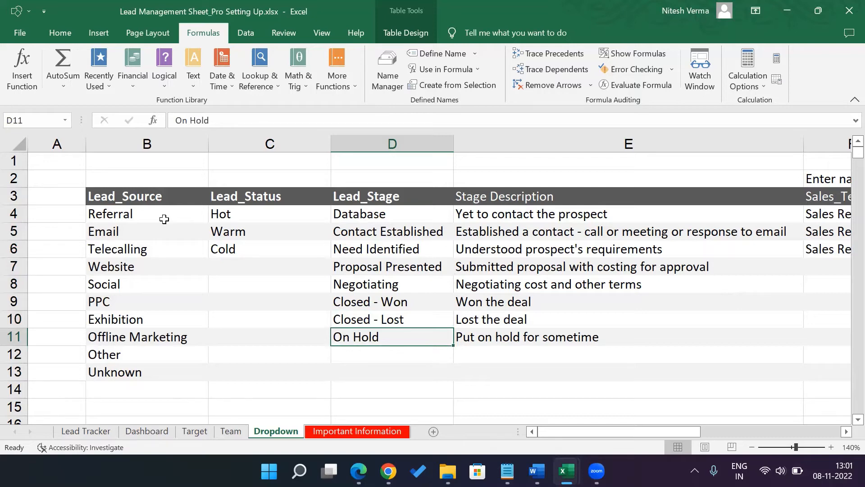
click(392, 214)
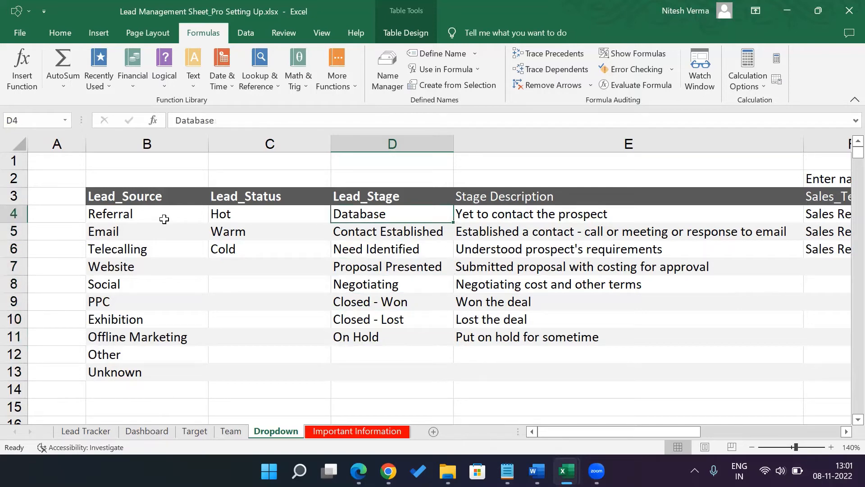
click(392, 319)
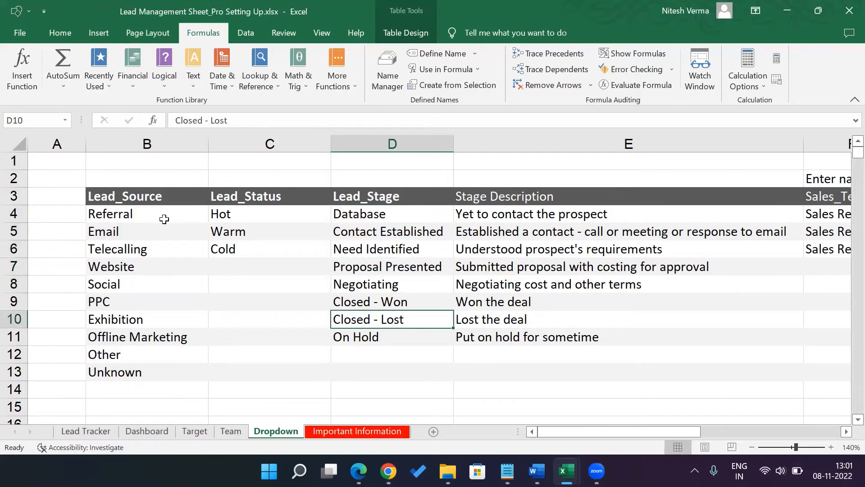
click(392, 232)
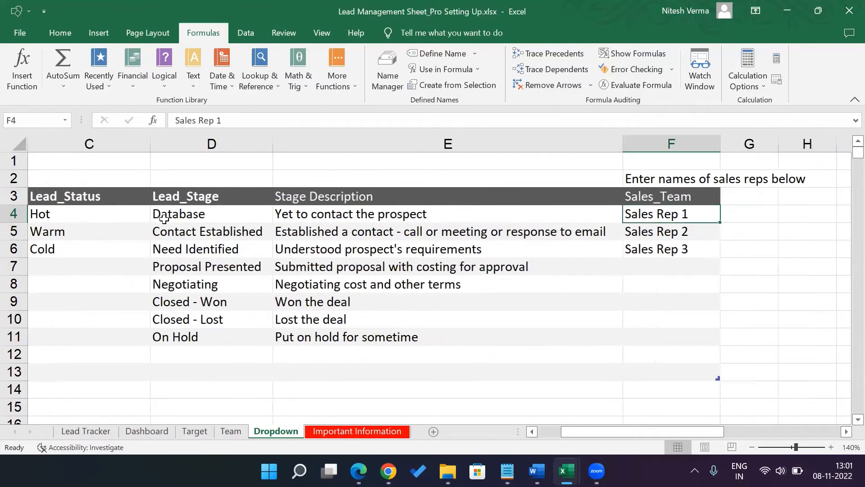
click(671, 248)
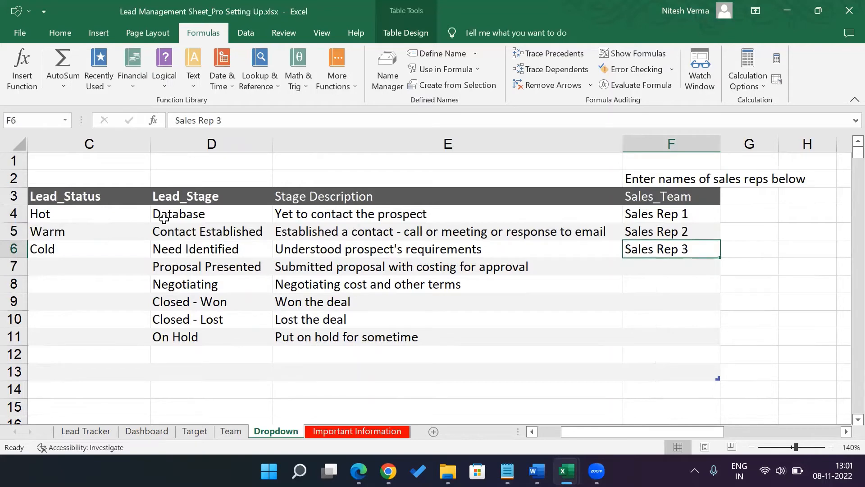
click(671, 214)
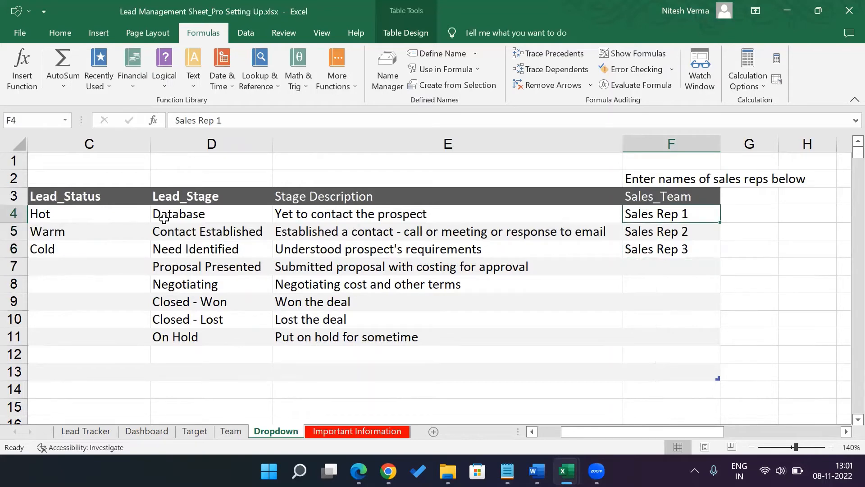
click(670, 266)
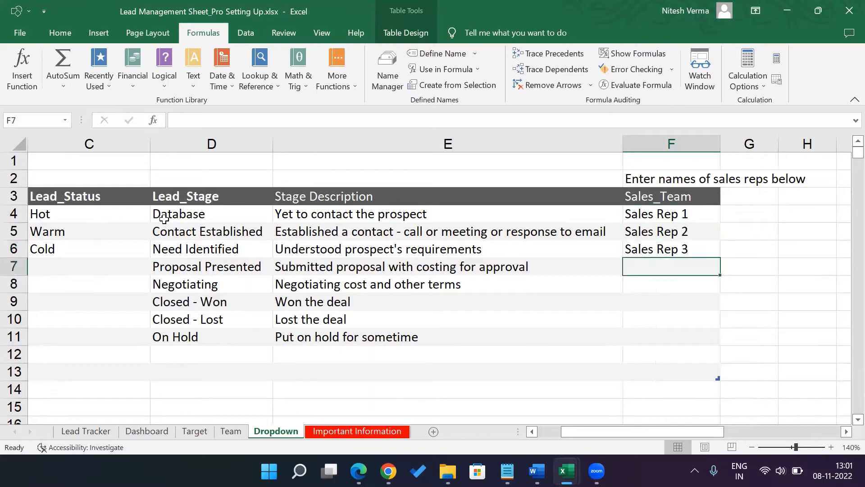
click(670, 301)
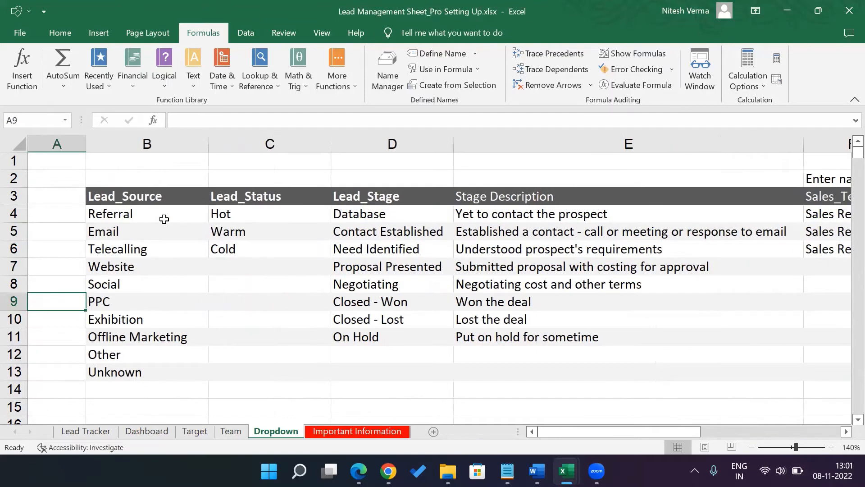
mouse_move(239, 321)
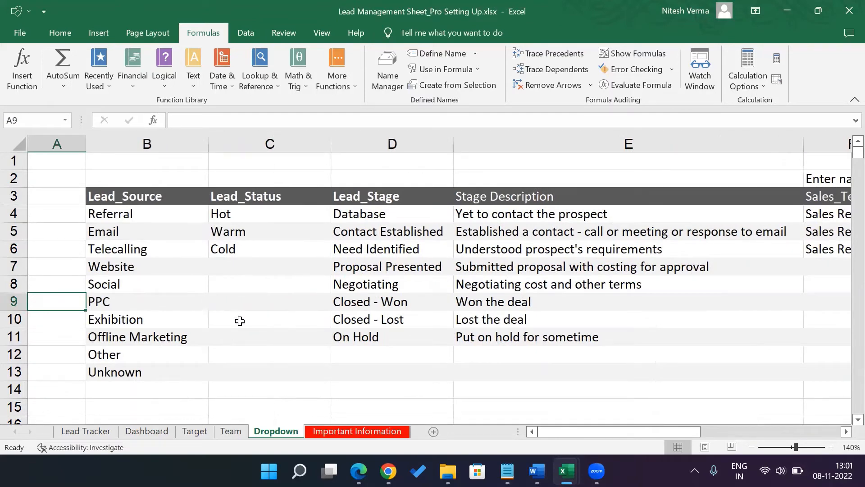
Step: Review the Target sheet's Apr-22 entry and the Review ribbon, glance at the Dashboard, return to Target
click(194, 431)
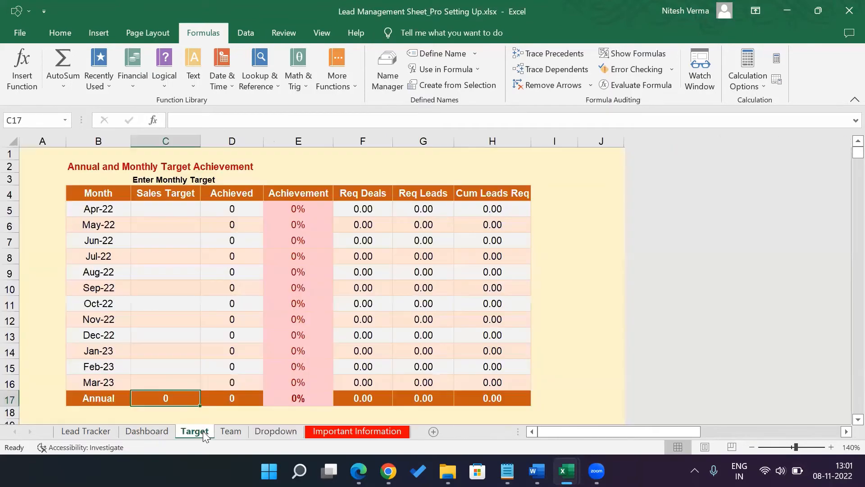
click(98, 208)
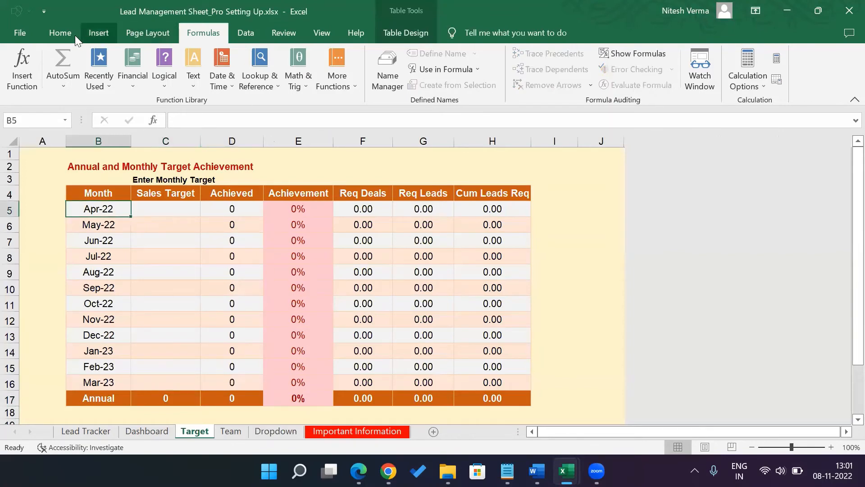
click(283, 32)
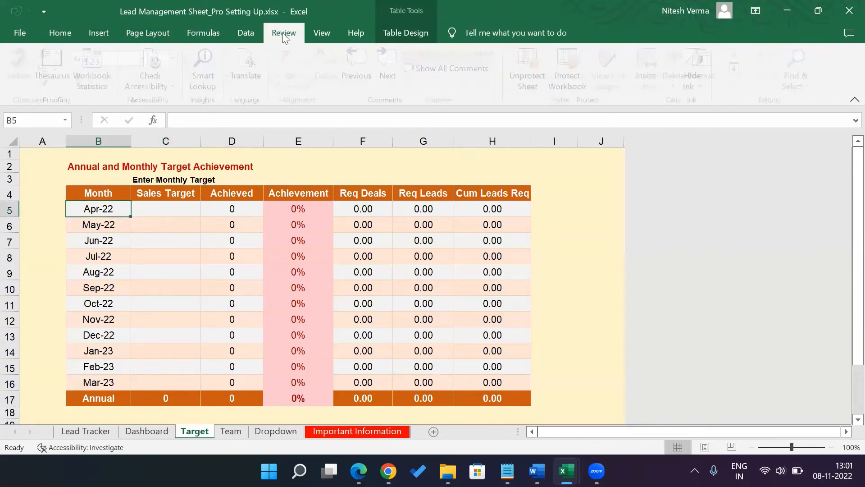
click(284, 32)
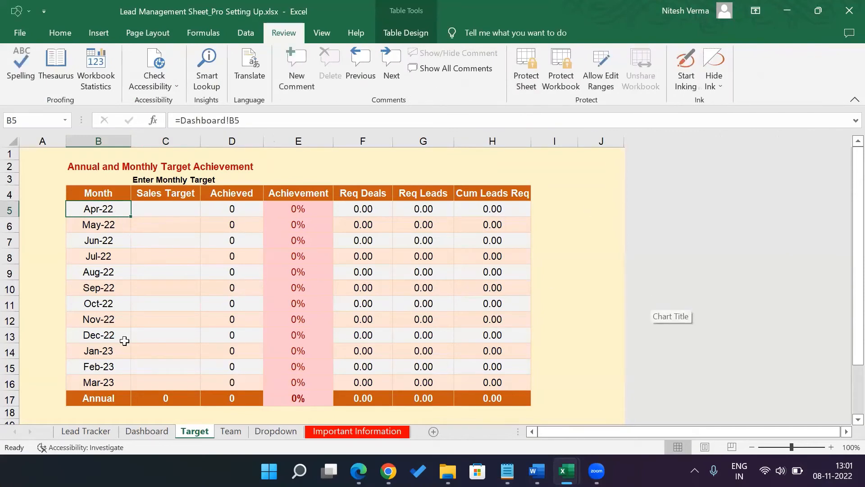
click(147, 431)
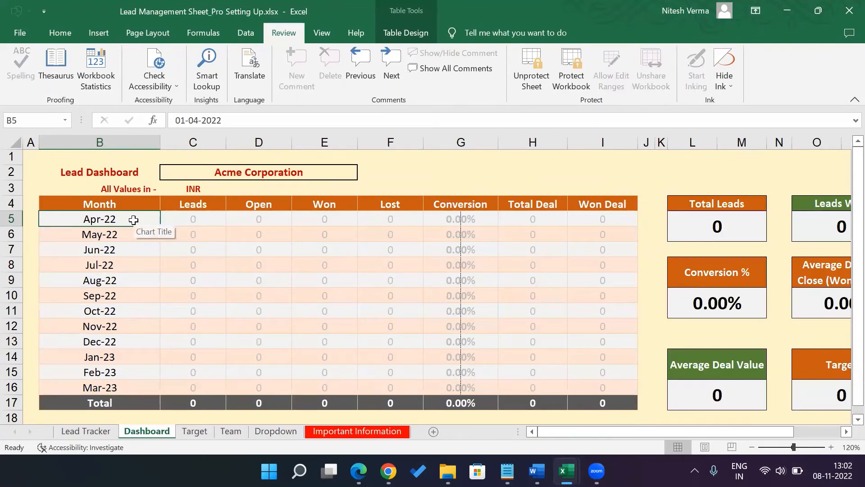
click(194, 431)
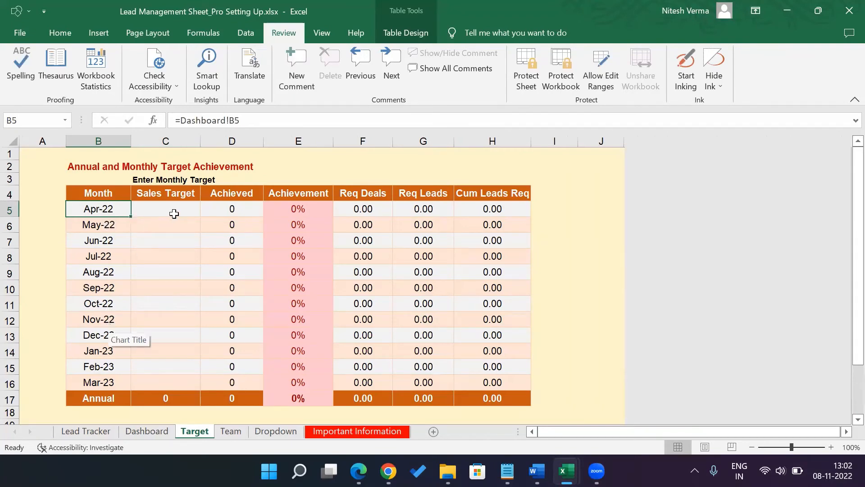
Step: Enter 100000 as the April 2022 sales target in C5
click(165, 208)
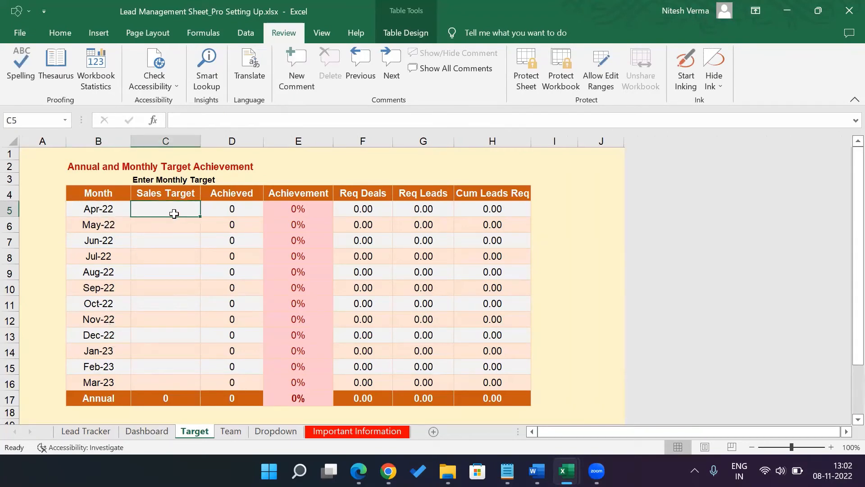
text(1000)
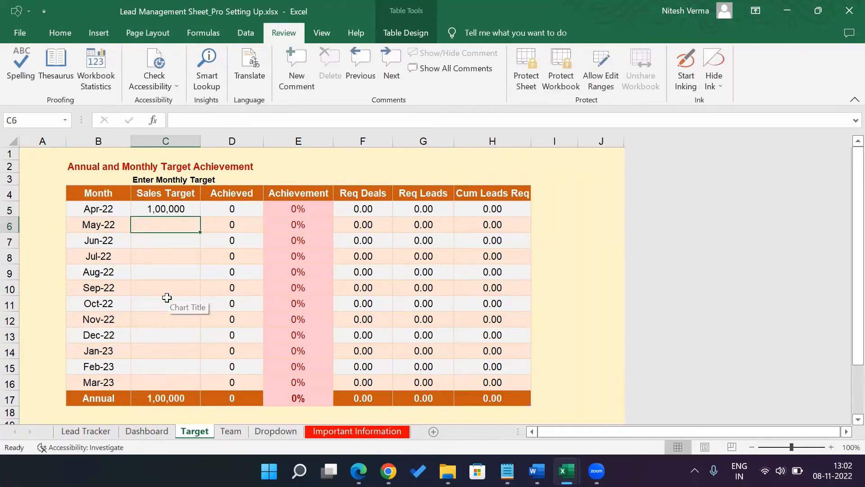
text(100000)
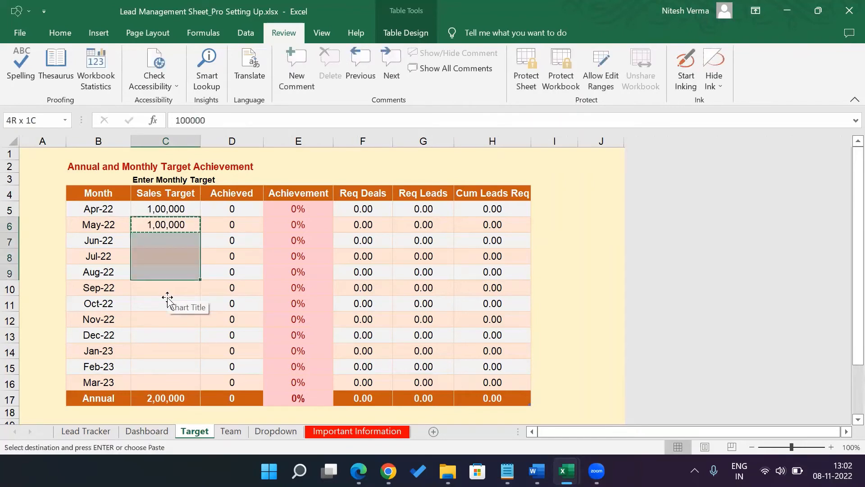
key(enter)
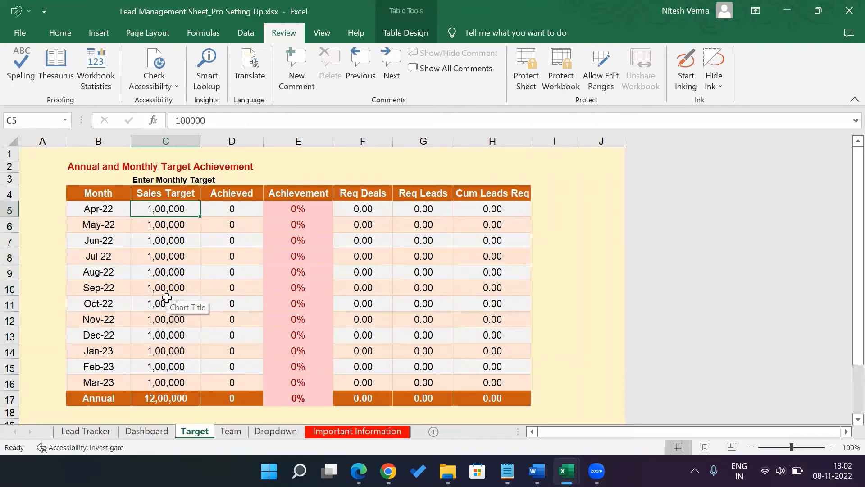
mouse_move(170, 398)
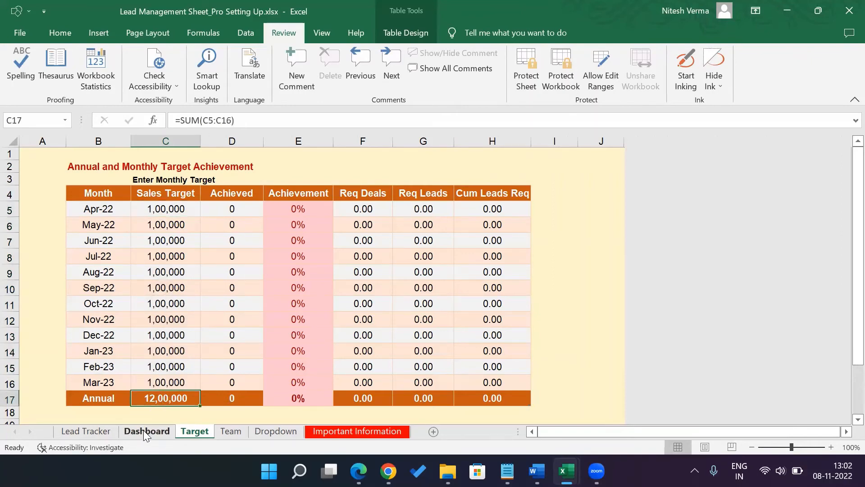
Step: Confirm the Dashboard's Target card reads 12,00,000, then return to the Target sheet
click(147, 431)
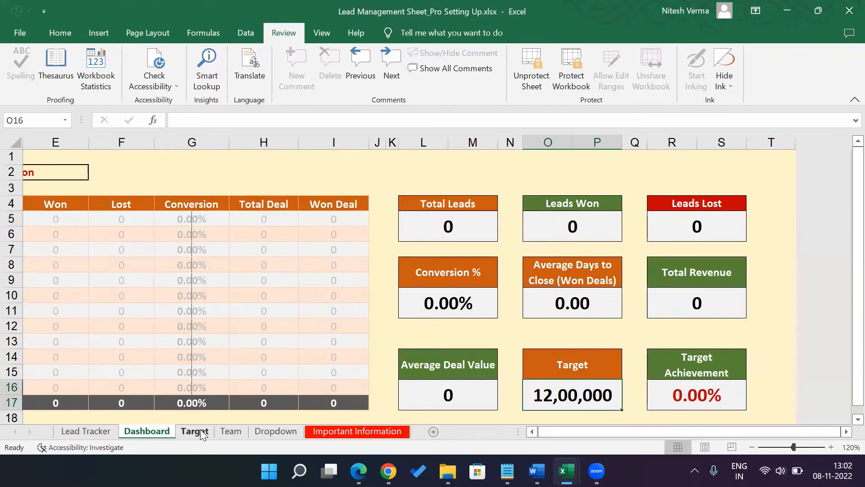
click(195, 431)
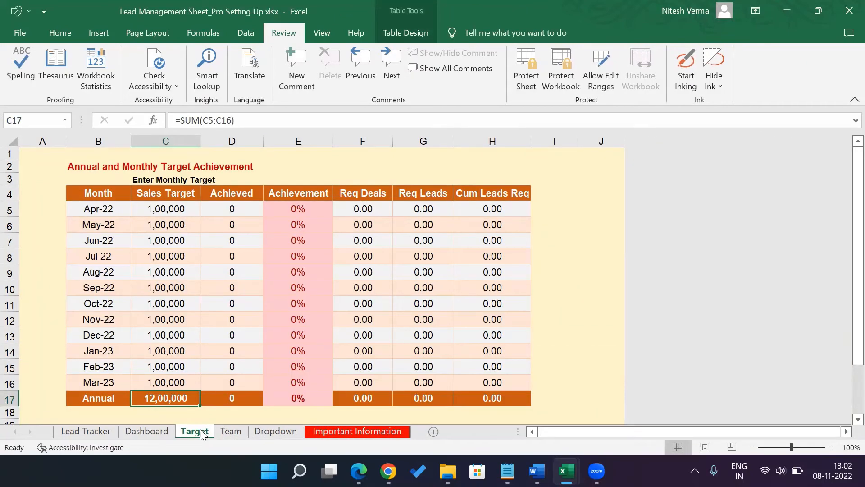
Step: Verify Acme Corporation, the USD currency and the 01-04-2022 month dates, then return to Target
click(147, 431)
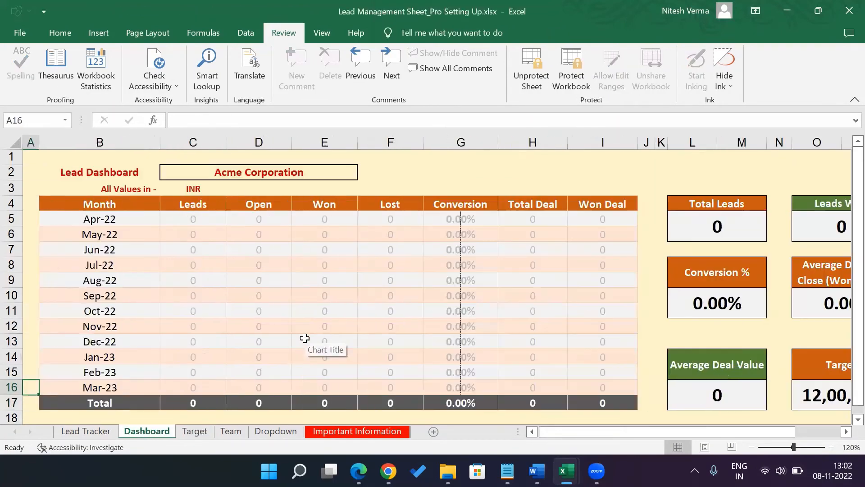
click(258, 171)
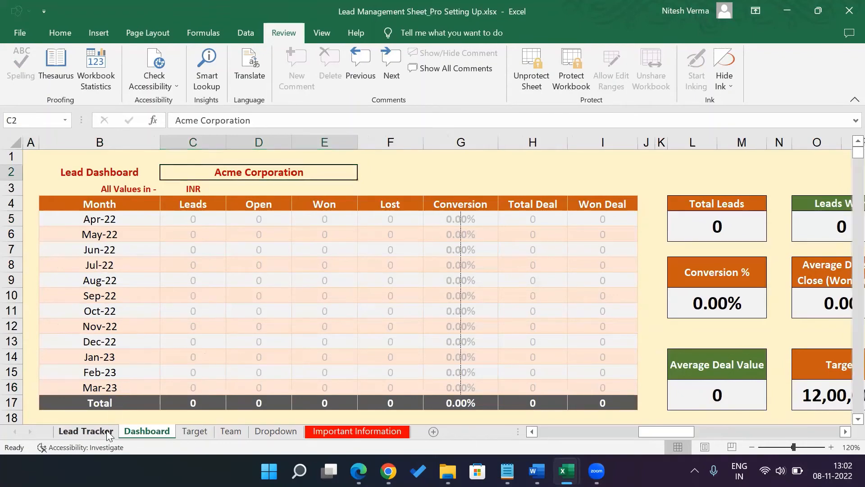
click(85, 431)
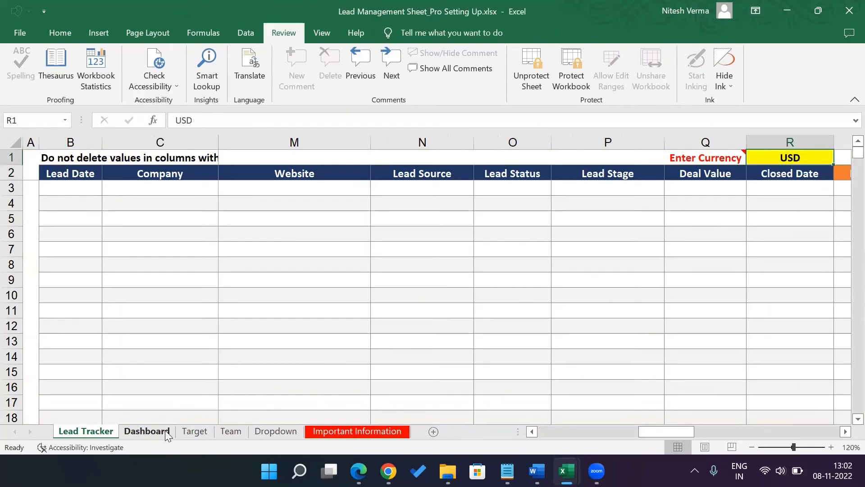
click(147, 430)
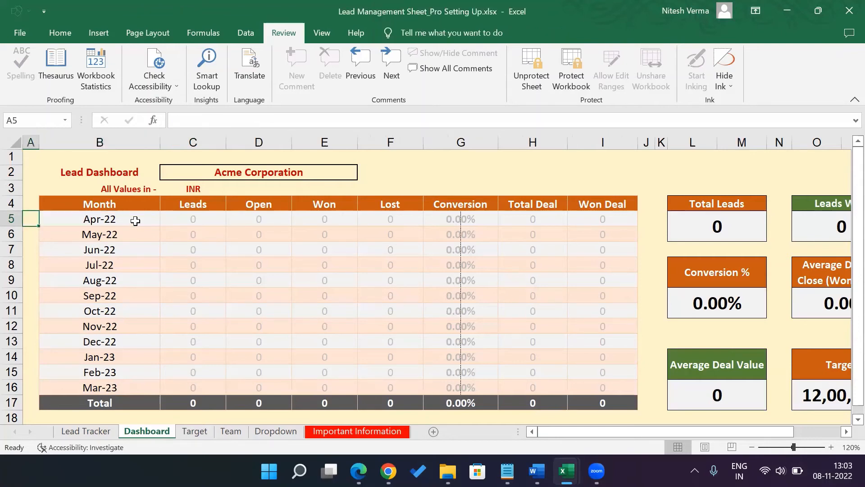
click(100, 265)
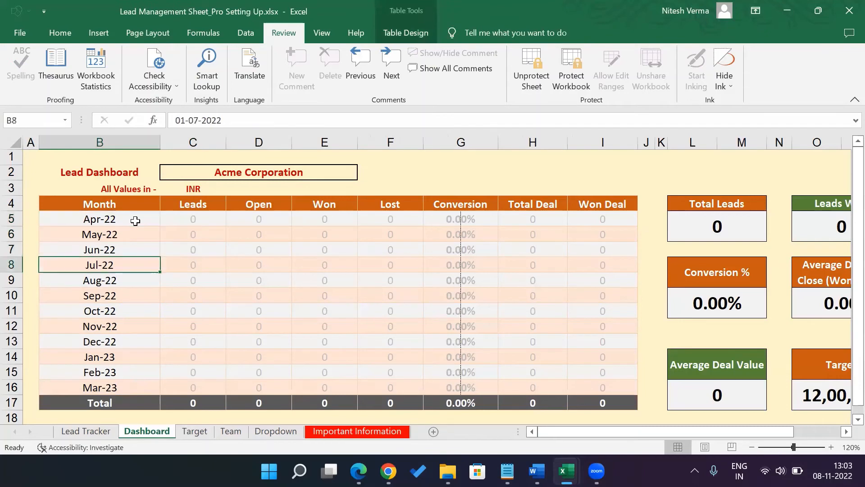
click(100, 219)
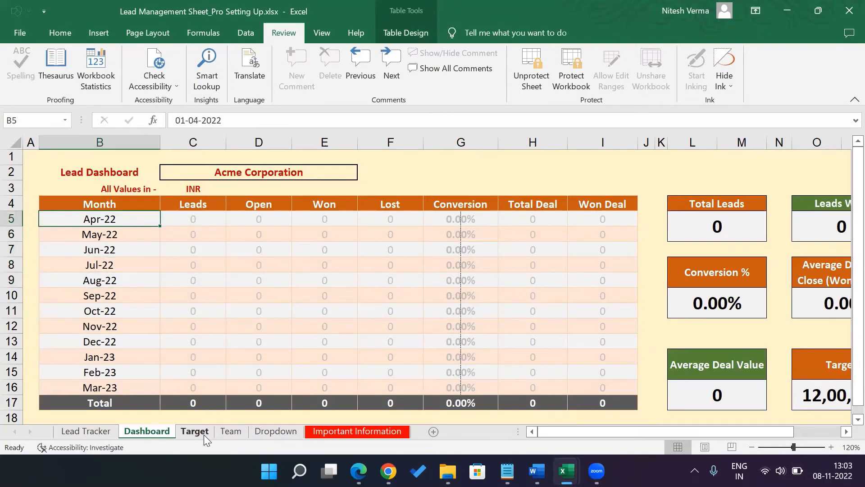
click(195, 431)
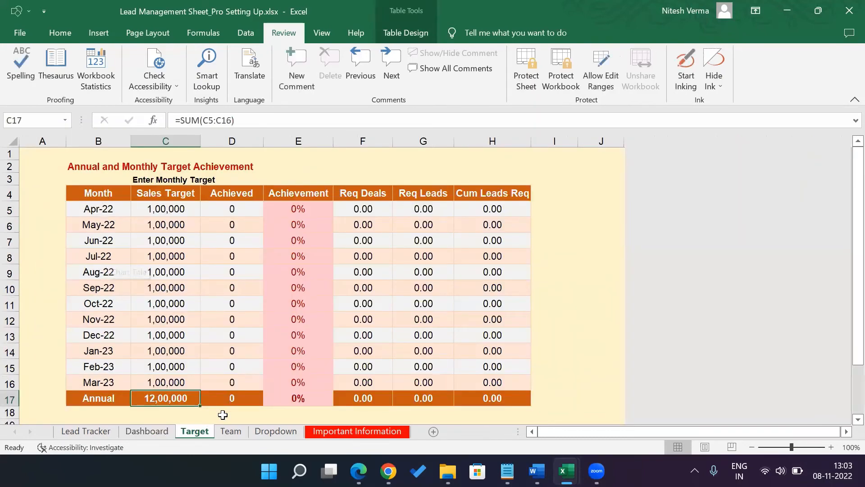
Step: Review the Team sheet, then return to the Dropdown sheet and select the PPC lead source
click(276, 431)
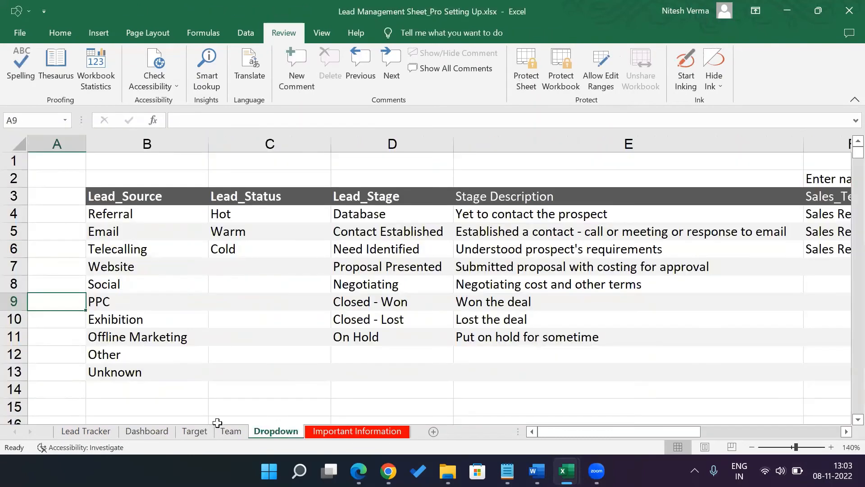
click(231, 431)
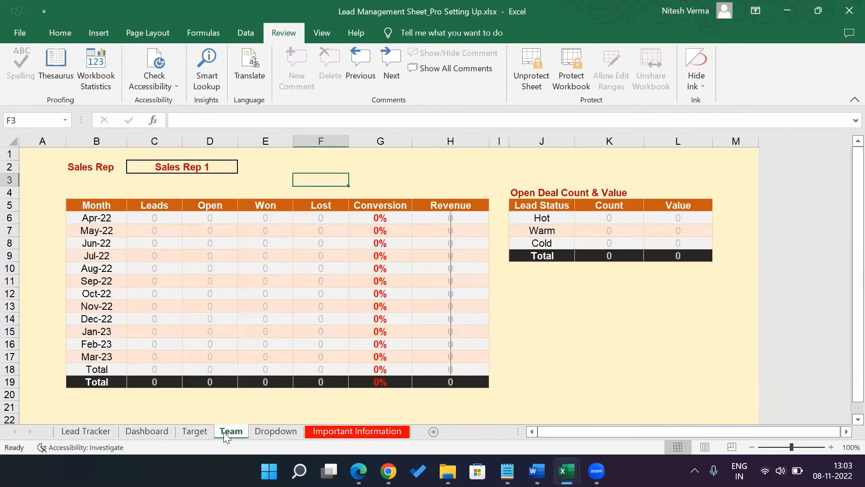
click(276, 431)
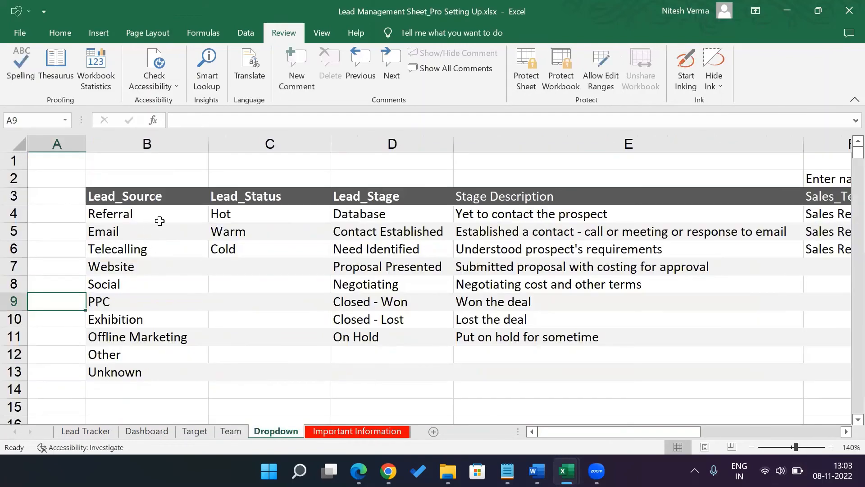
click(146, 301)
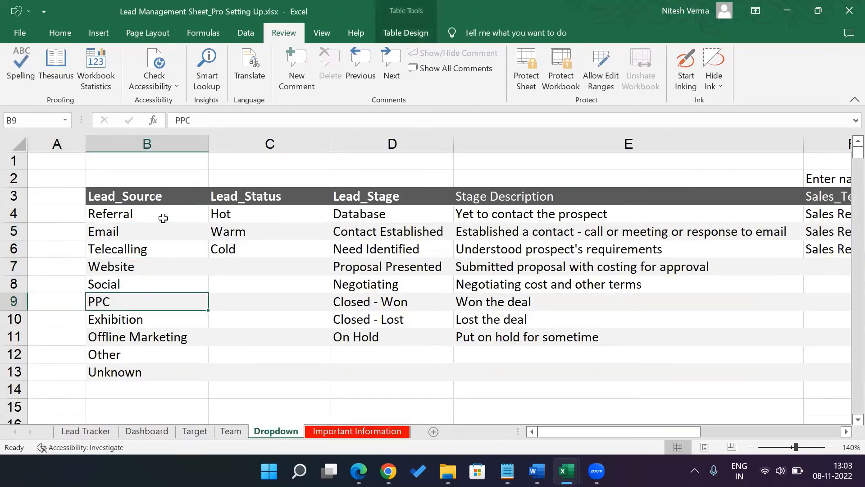
mouse_move(566, 472)
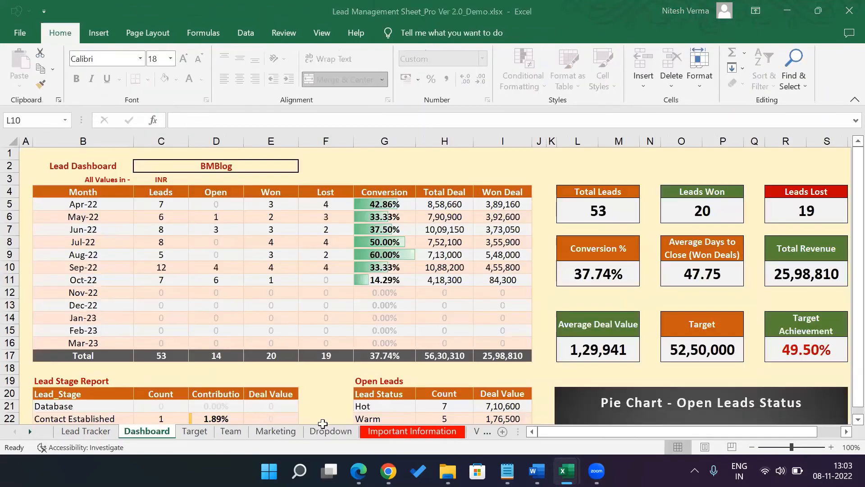
Step: Show the Marketing sheet and inspect the Jun-22 and Aug-22 month cells
click(275, 431)
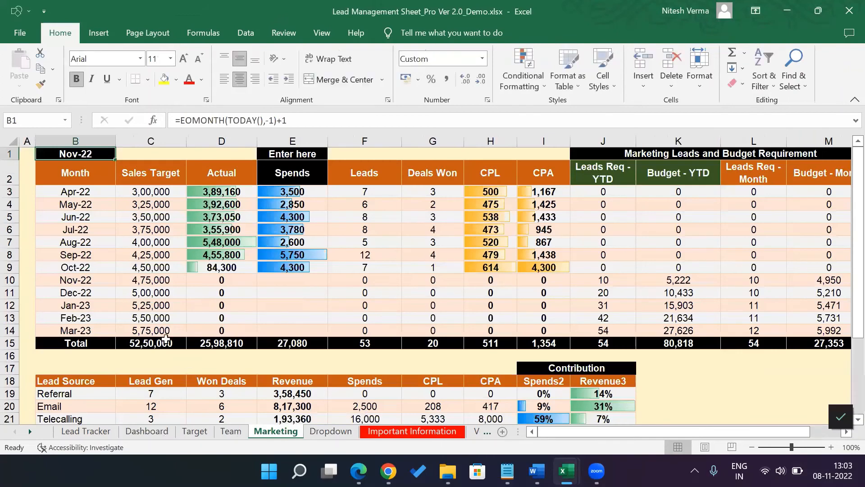
click(75, 205)
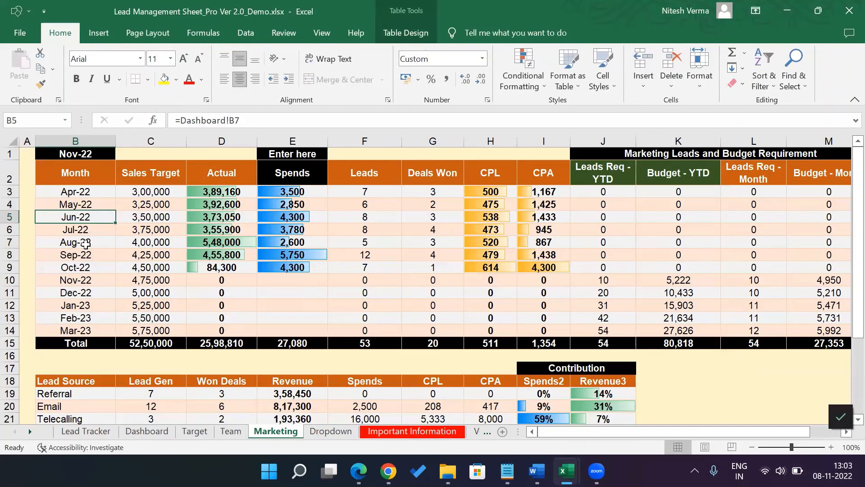
click(75, 241)
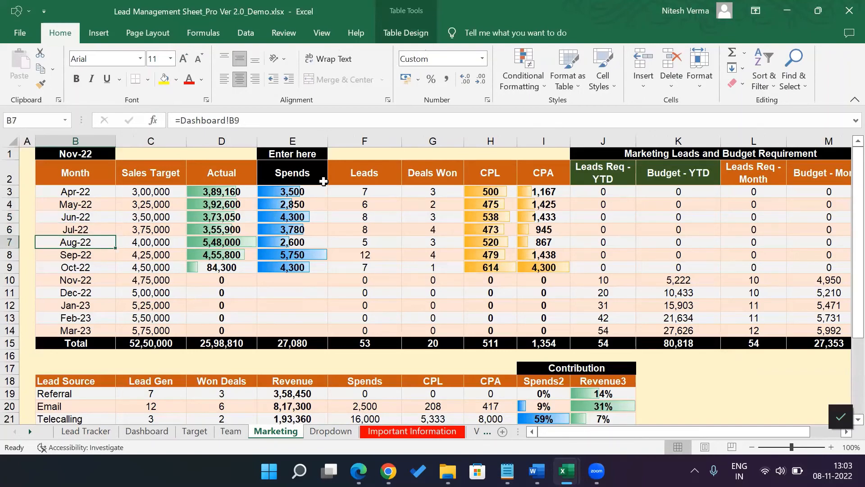
Step: Inspect the Jun-22, Sep-22 and Apr-22 spends values and the empty Feb-23 spends cell
click(292, 217)
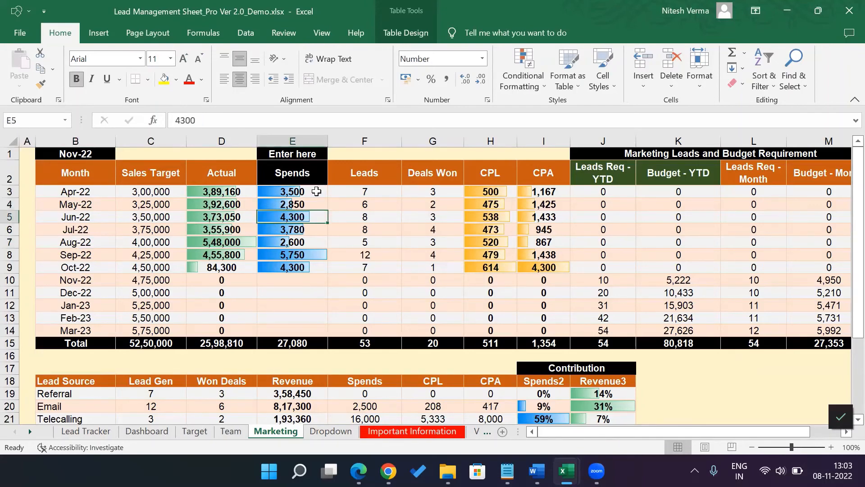
click(292, 254)
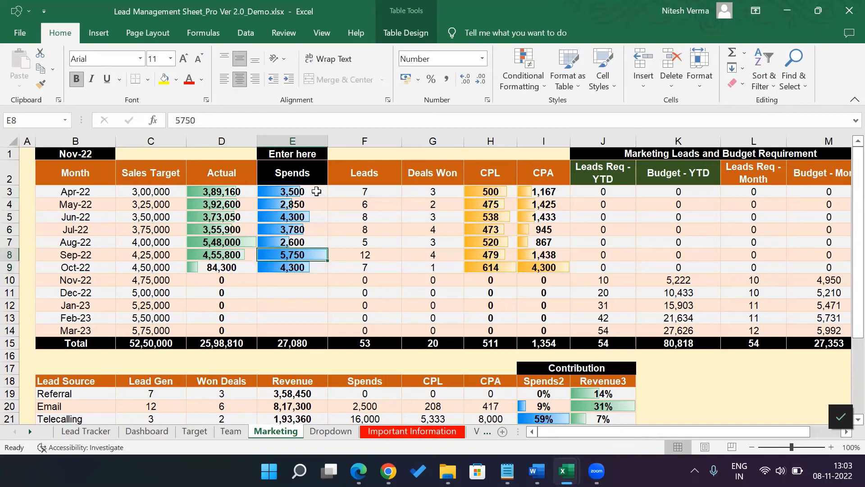
click(292, 191)
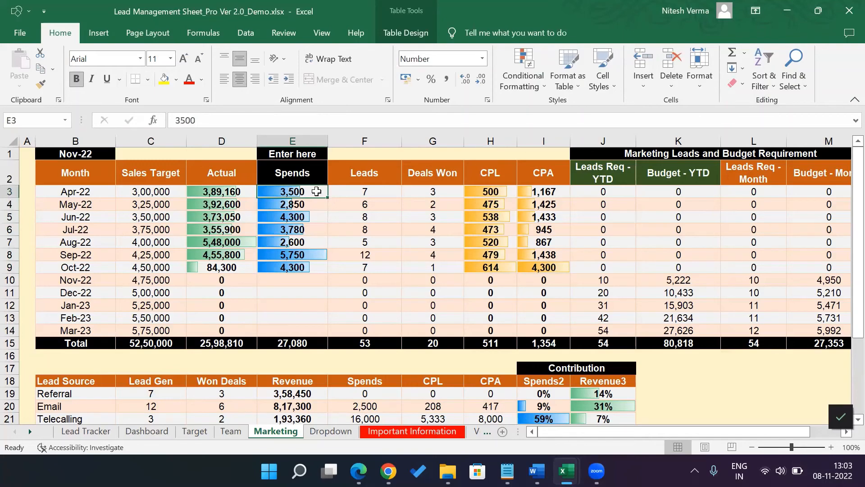
click(292, 205)
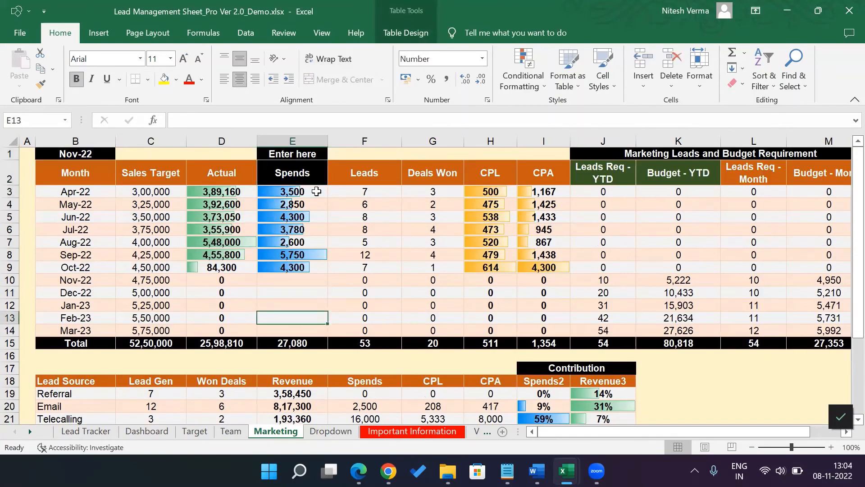
scroll(down, 3)
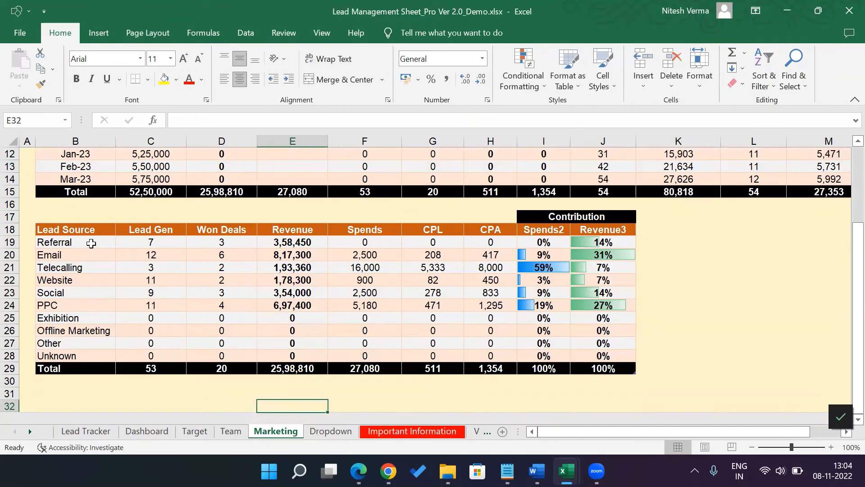
click(75, 241)
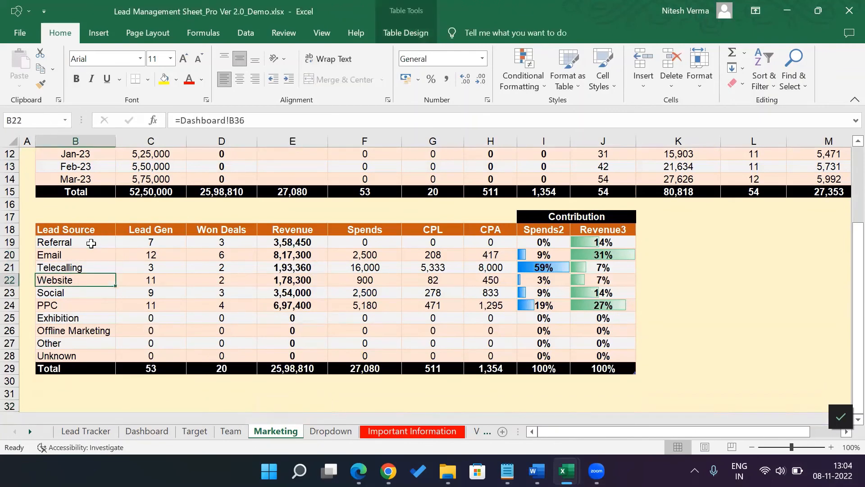
mouse_move(503, 407)
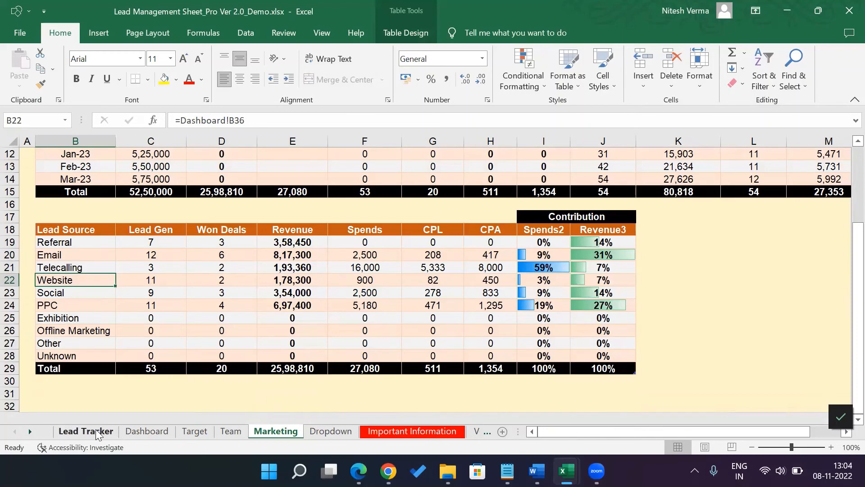
Step: Review the Lead Tracker, Dashboard and Target sheets, landing back on the Dashboard
click(86, 431)
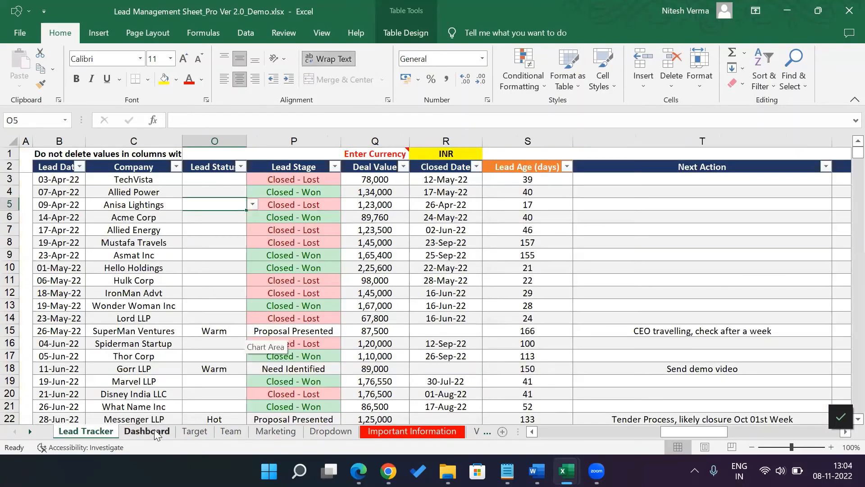
click(147, 431)
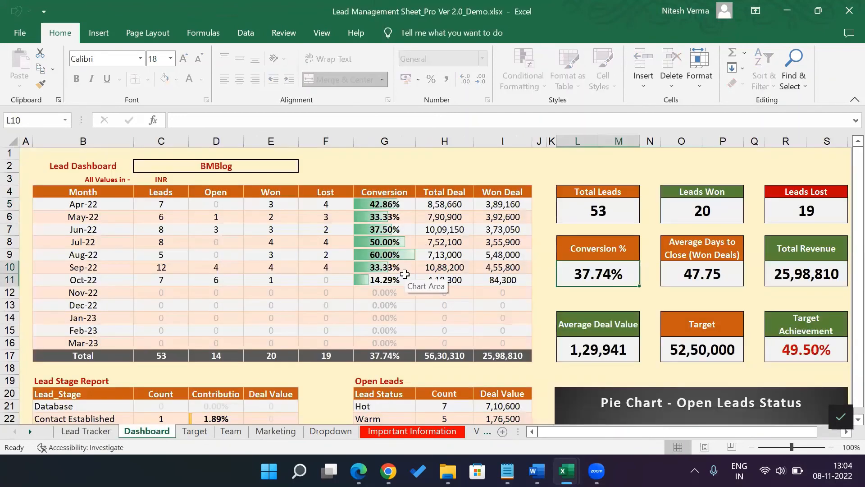
mouse_move(252, 410)
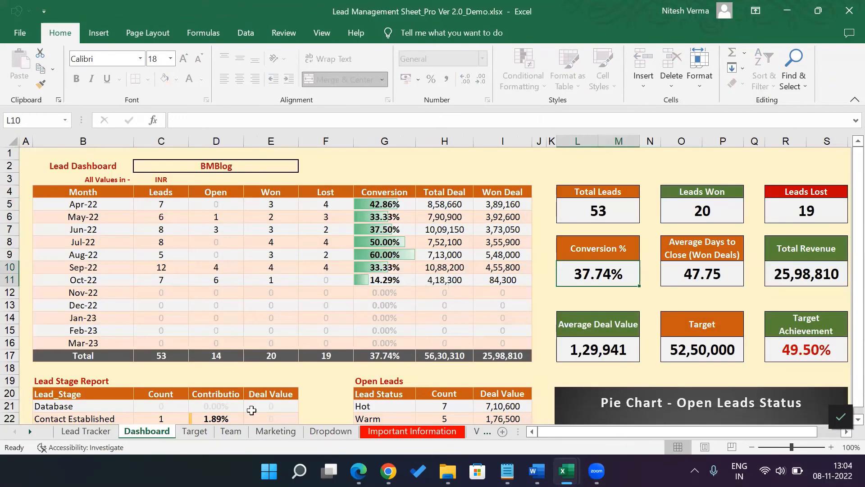
click(194, 431)
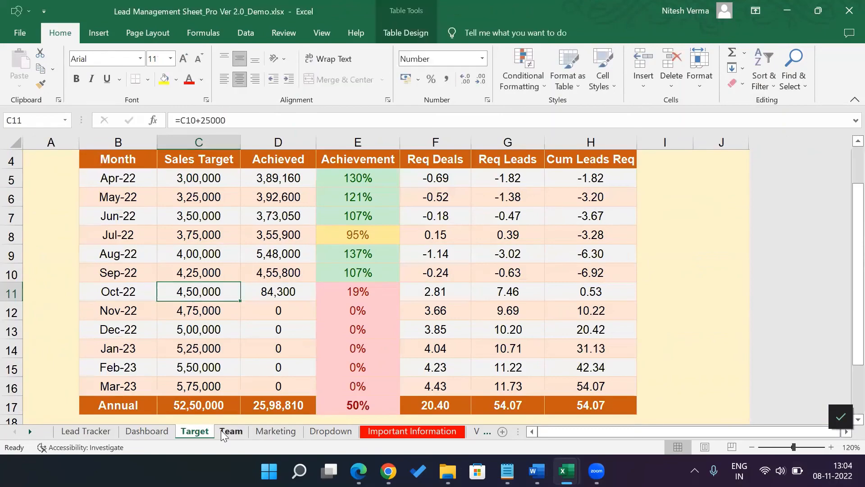
click(146, 431)
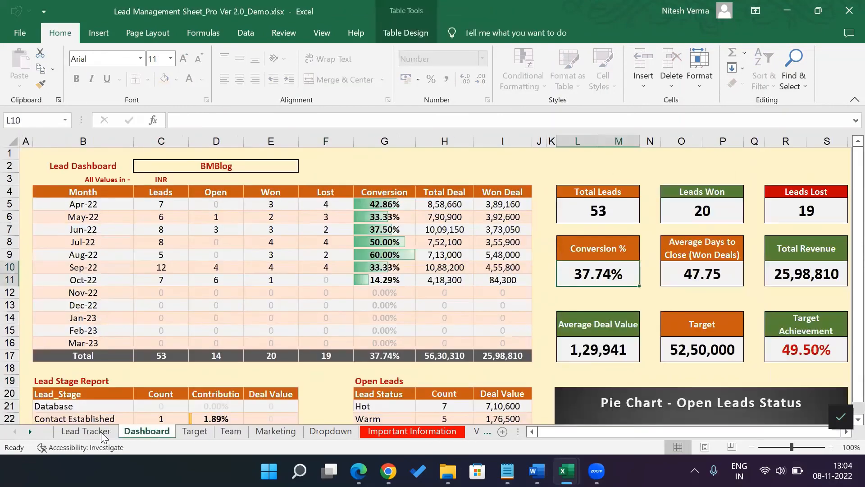
Step: Glance at the Lead Tracker and Dropdown sheets, then return to the Dashboard with 53 total leads
click(85, 431)
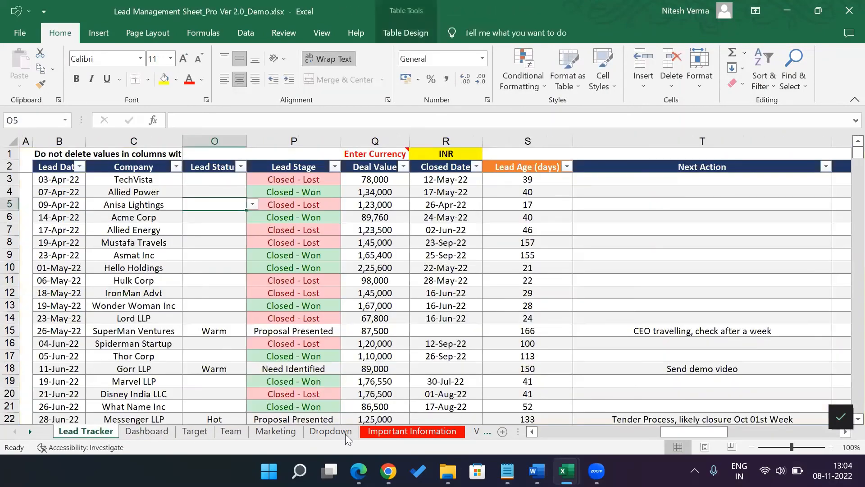
click(330, 431)
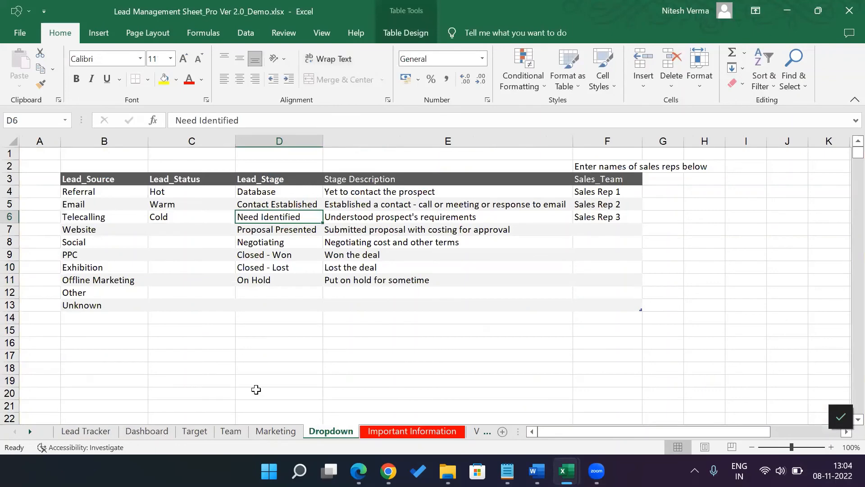
mouse_move(255, 390)
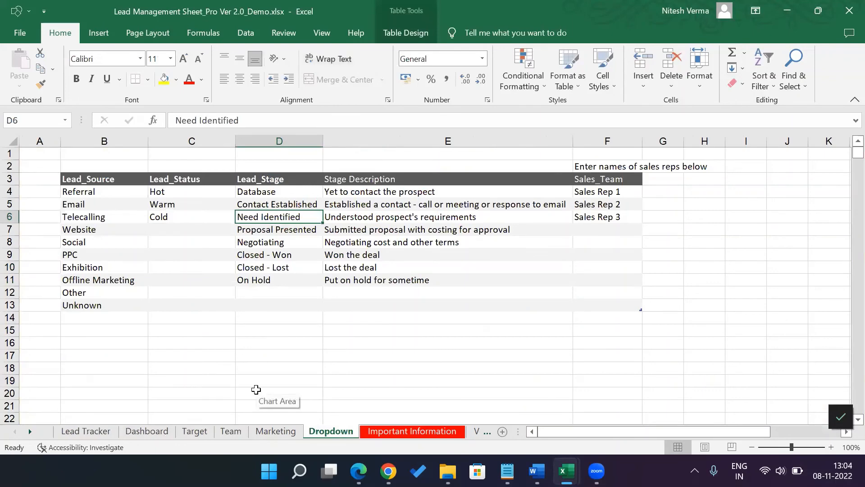
click(146, 431)
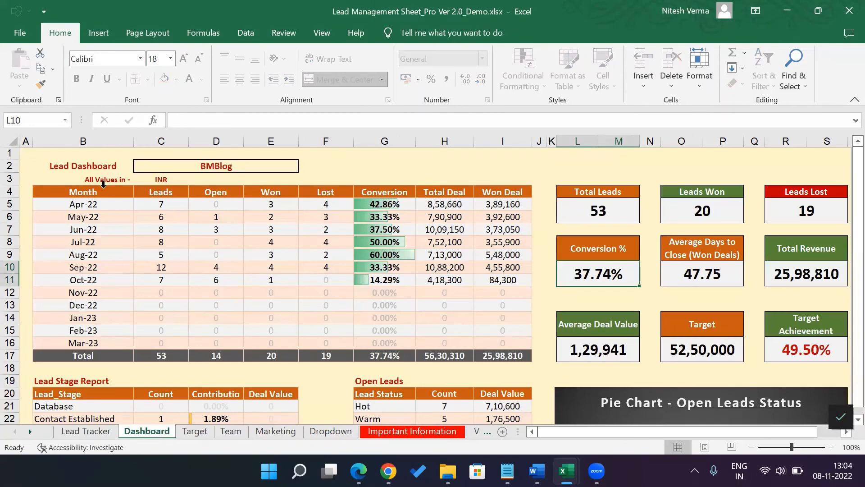
mouse_move(117, 292)
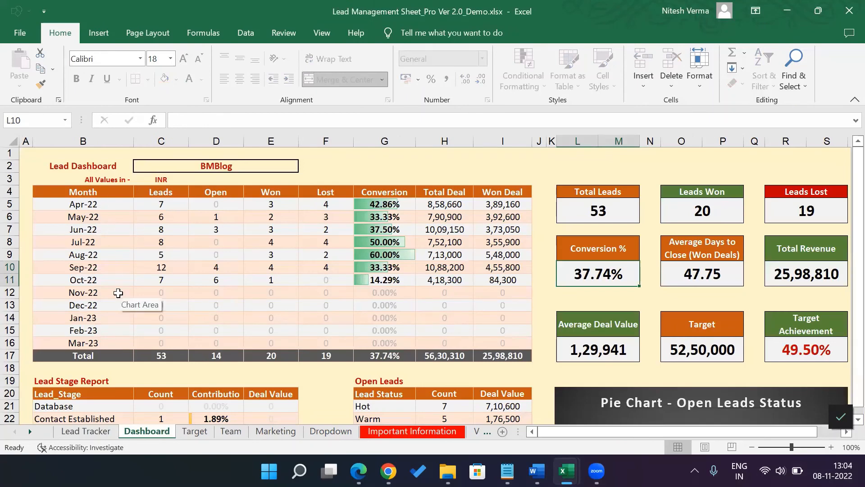